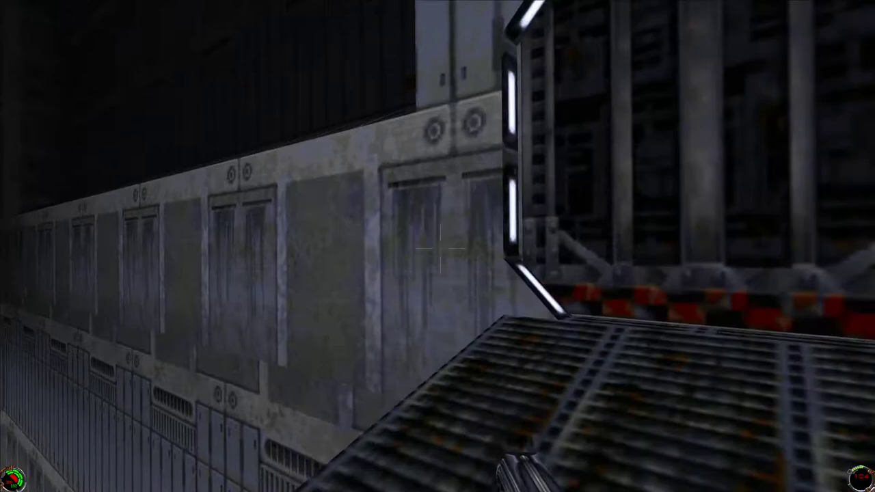
{"action": "mouse_move", "coordinate": [438, 246]}
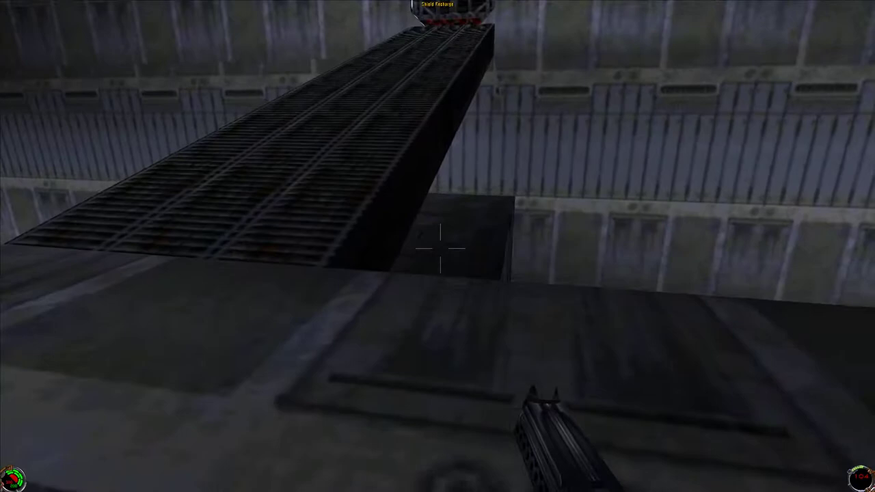
{"action": "mouse_move", "coordinate": [437, 246]}
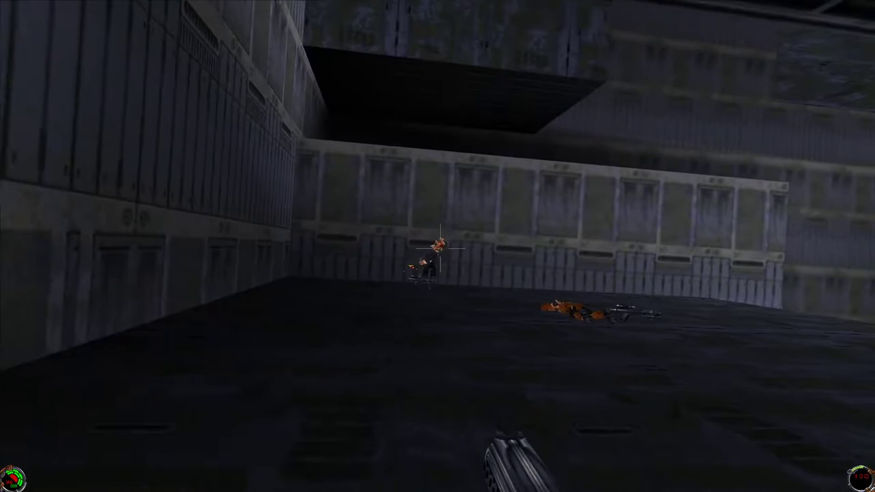
{"action": "mouse_move", "coordinate": [437, 246]}
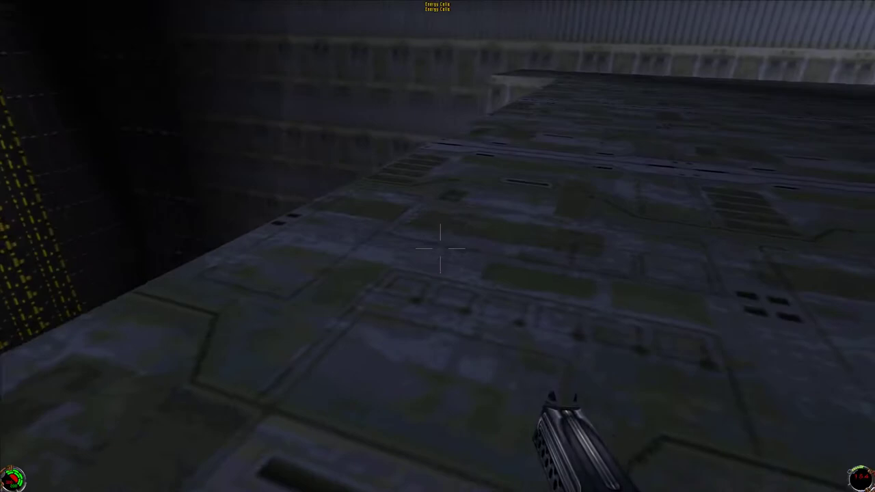
{"action": "mouse_move", "coordinate": [437, 246]}
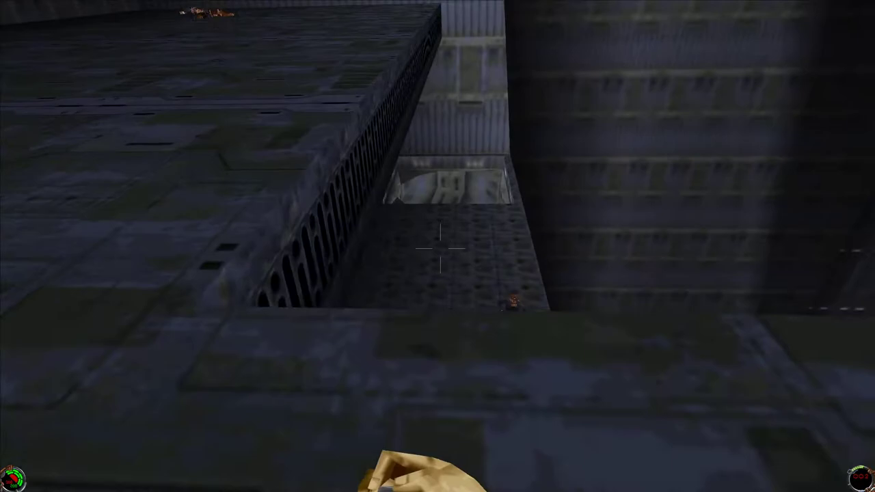
{"action": "mouse_move", "coordinate": [438, 246]}
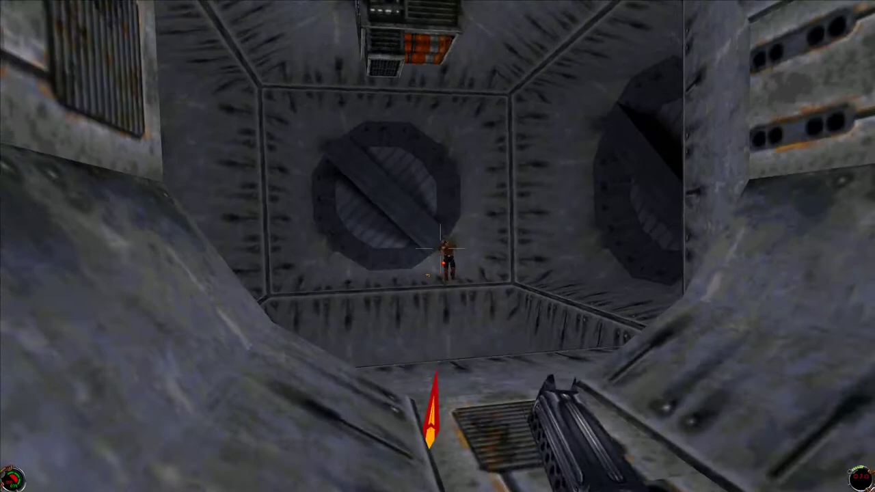
{"action": "mouse_move", "coordinate": [437, 246]}
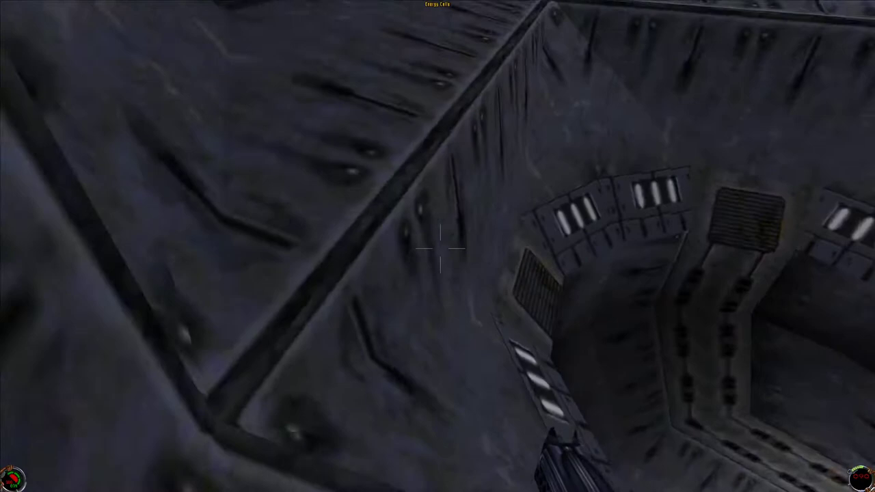
{"action": "mouse_move", "coordinate": [438, 246]}
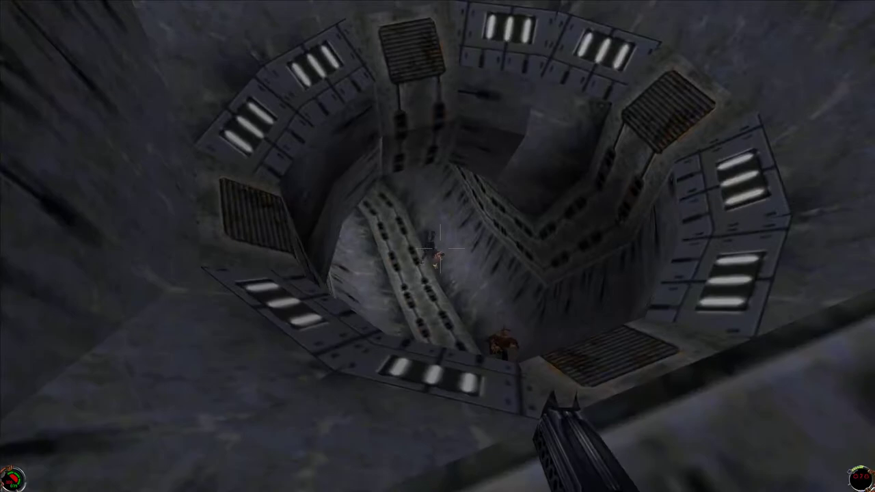
{"action": "mouse_move", "coordinate": [437, 246]}
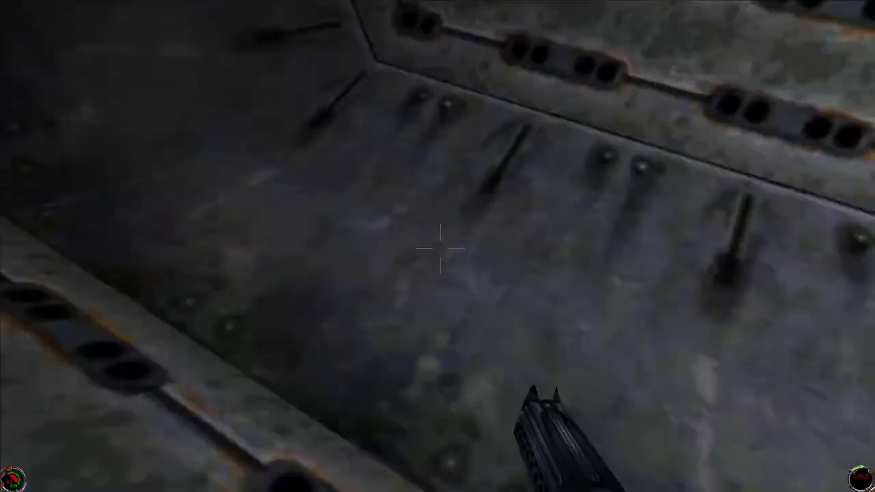
{"action": "mouse_move", "coordinate": [438, 246]}
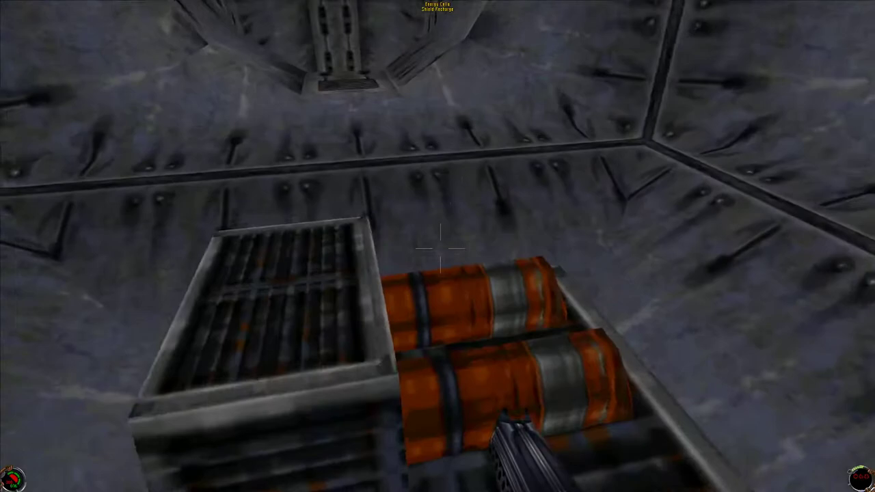
{"action": "mouse_move", "coordinate": [437, 246]}
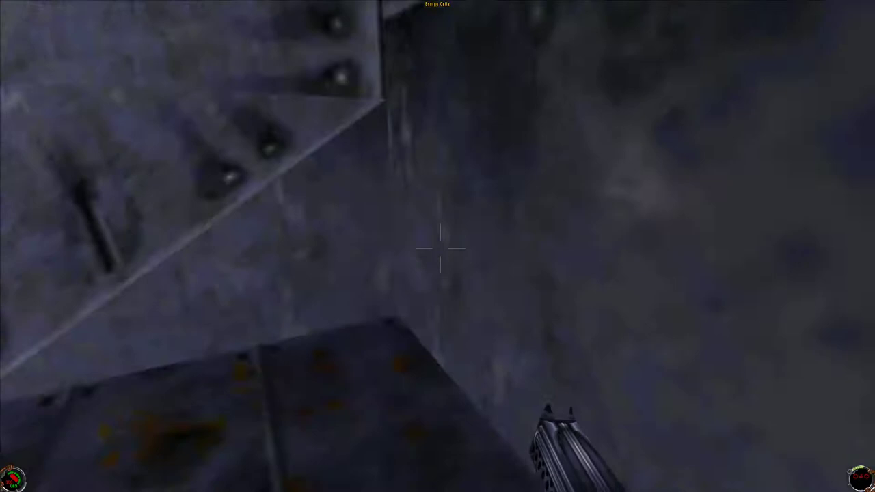
{"action": "mouse_move", "coordinate": [437, 246]}
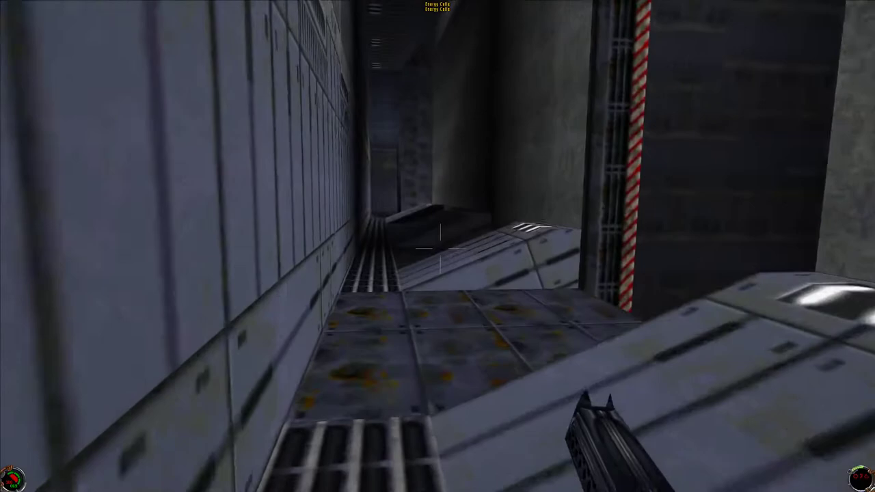
{"action": "mouse_move", "coordinate": [438, 246]}
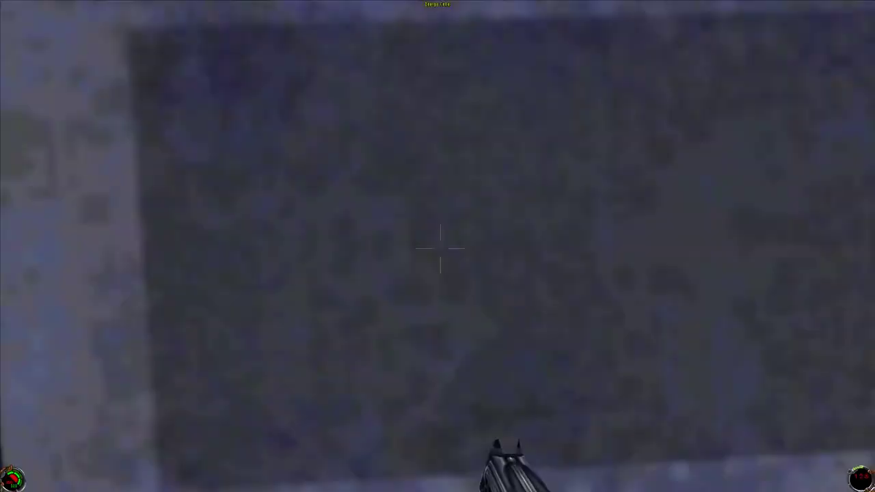
{"action": "mouse_move", "coordinate": [438, 246]}
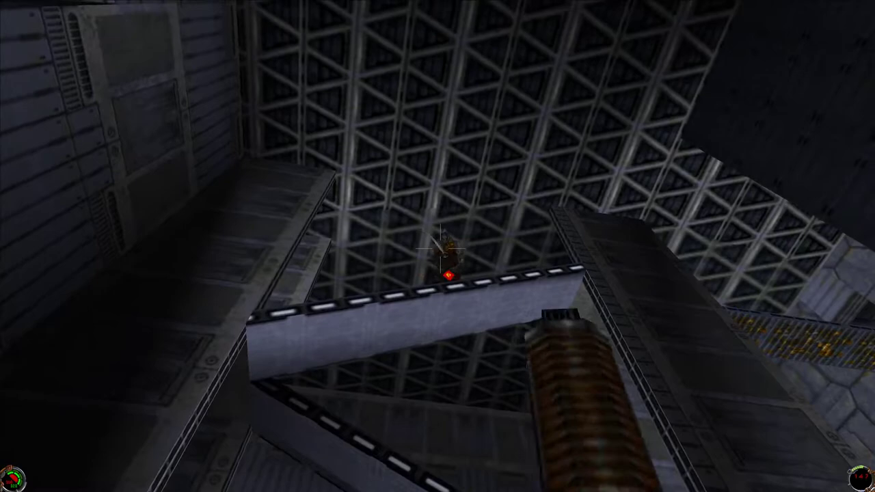
{"action": "mouse_move", "coordinate": [437, 246]}
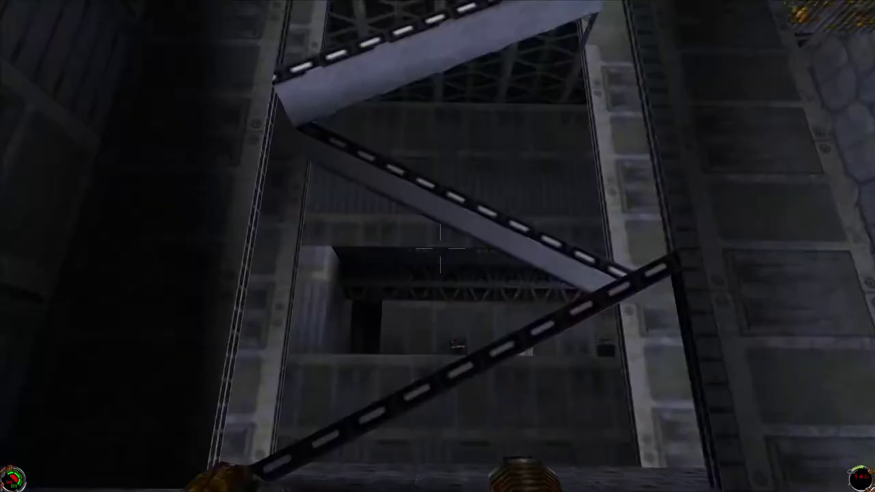
{"action": "mouse_move", "coordinate": [437, 246]}
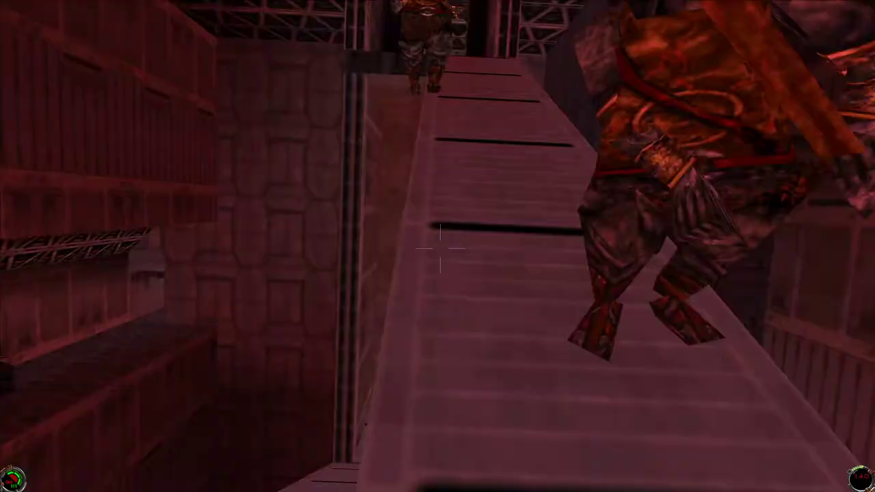
{"action": "mouse_move", "coordinate": [437, 246]}
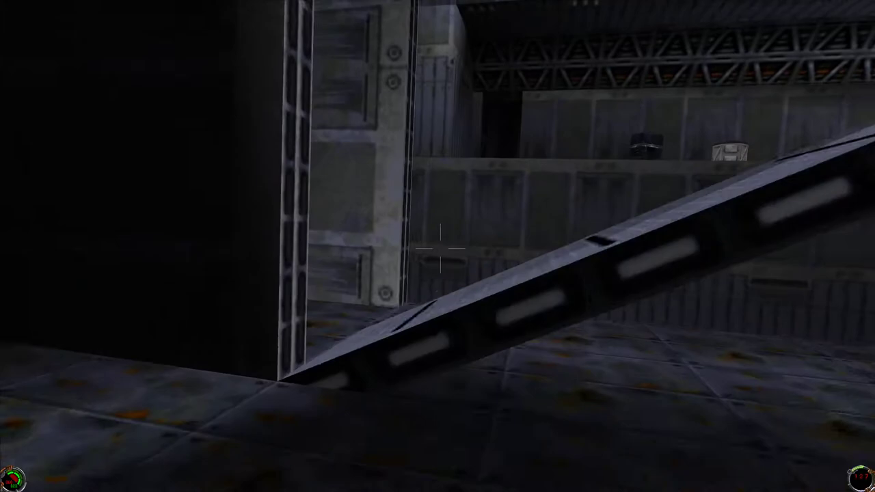
{"action": "mouse_move", "coordinate": [437, 246]}
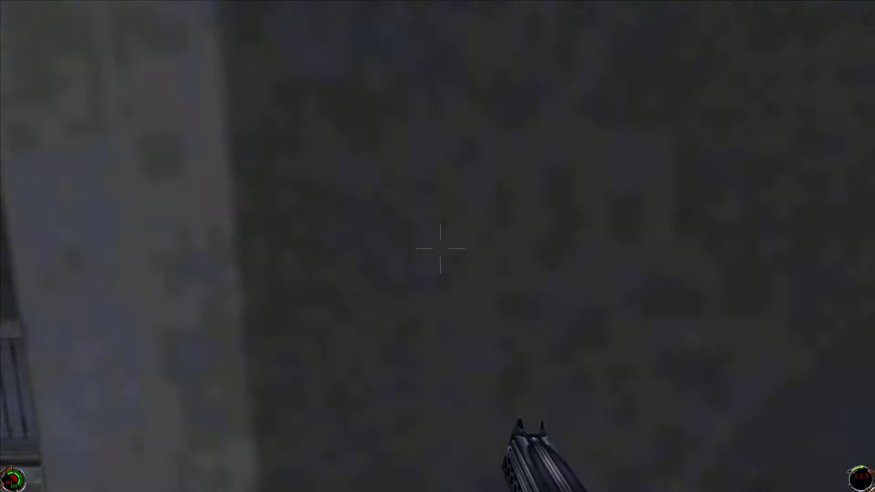
{"action": "mouse_move", "coordinate": [437, 246]}
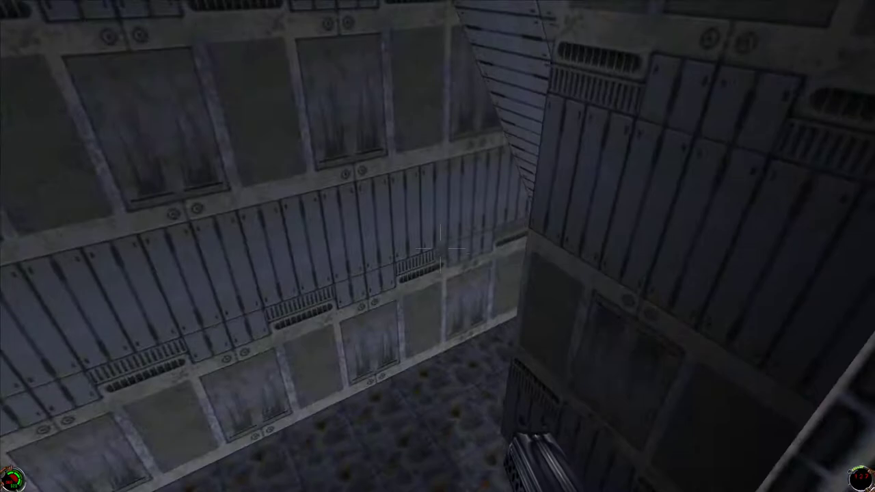
{"action": "mouse_move", "coordinate": [438, 246]}
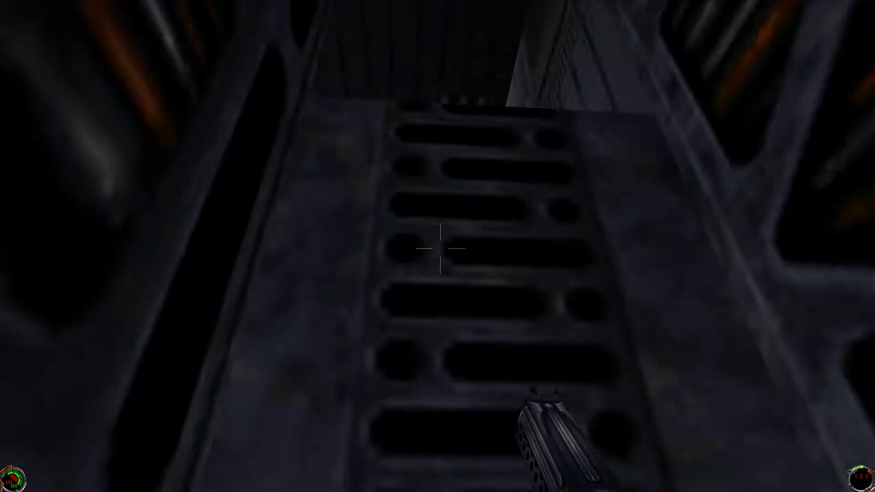
{"action": "mouse_move", "coordinate": [437, 246]}
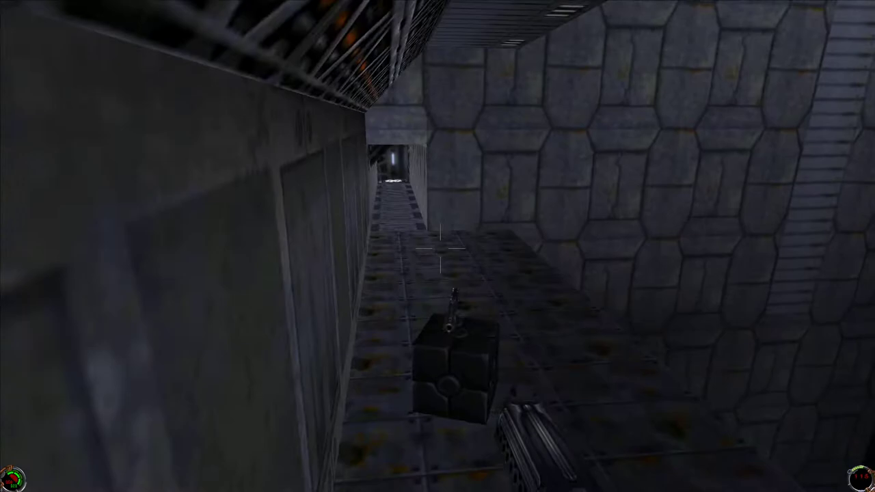
{"action": "mouse_move", "coordinate": [437, 246]}
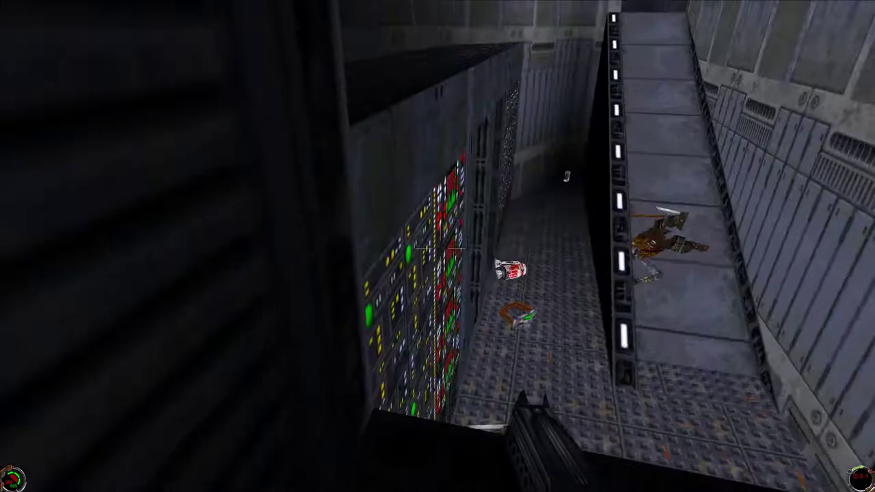
{"action": "mouse_move", "coordinate": [437, 246]}
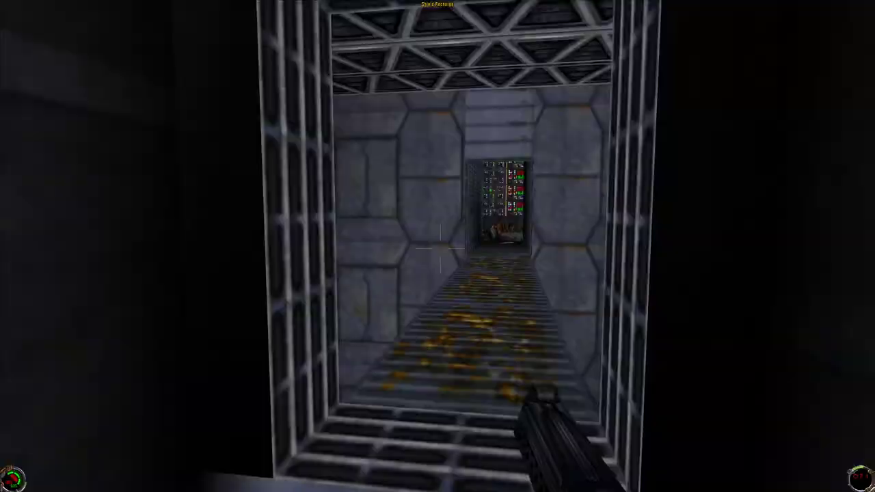
Walk forward down the grated corridor toward the yellow-striped light panel passage.
{"action": "key", "text": "w"}
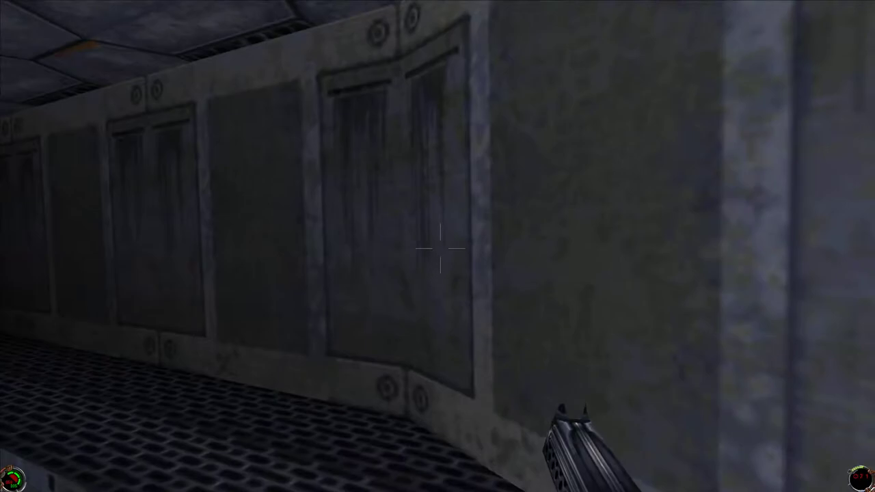
{"action": "mouse_move", "coordinate": [438, 246]}
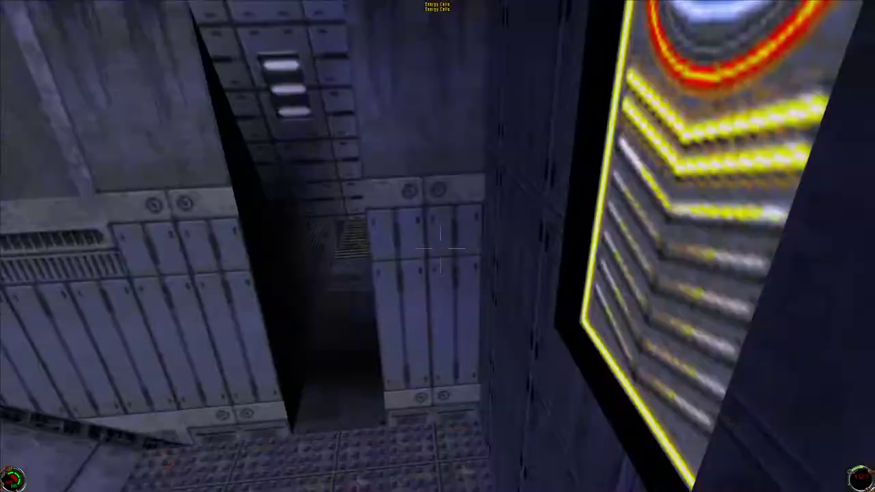
{"action": "mouse_move", "coordinate": [438, 246]}
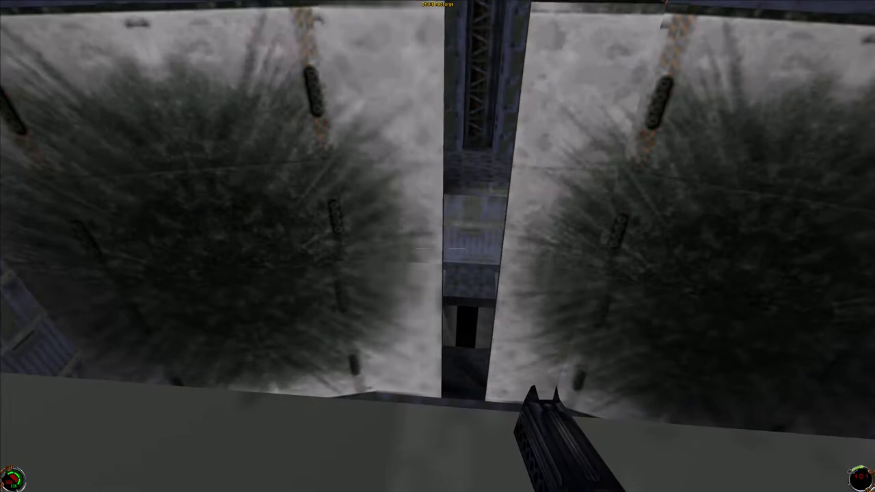
{"action": "mouse_move", "coordinate": [437, 246]}
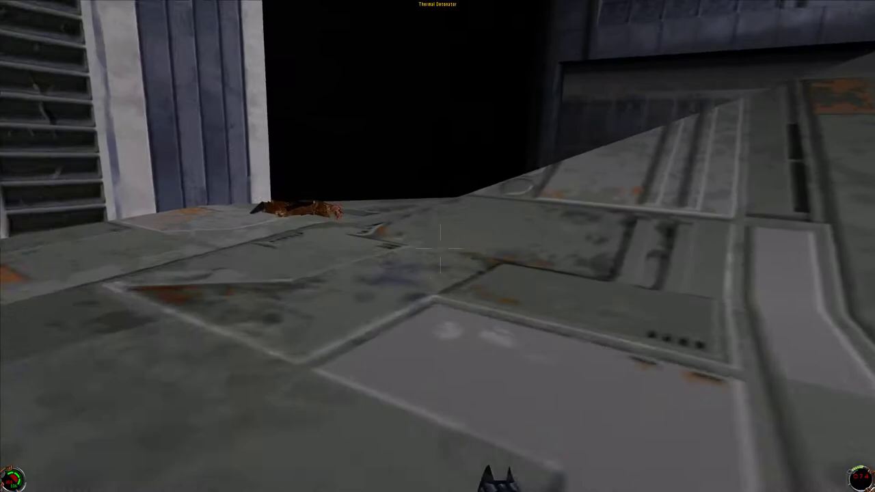
{"action": "mouse_move", "coordinate": [438, 246]}
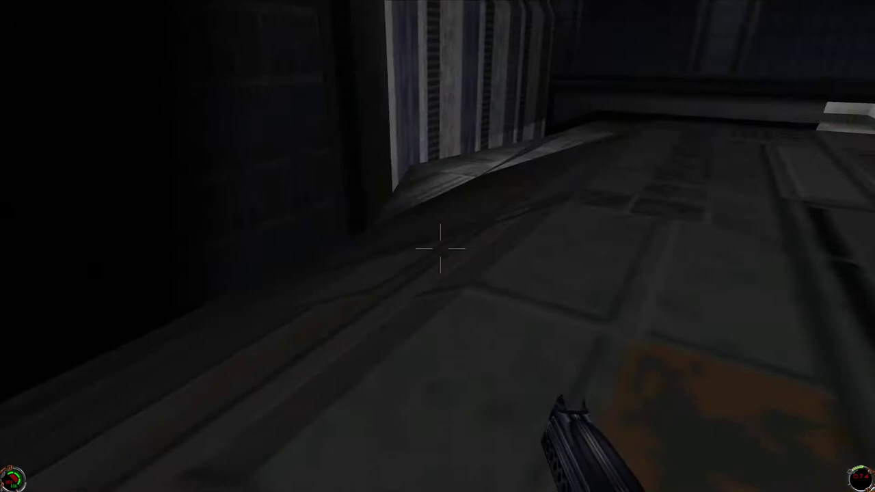
{"action": "mouse_move", "coordinate": [437, 246]}
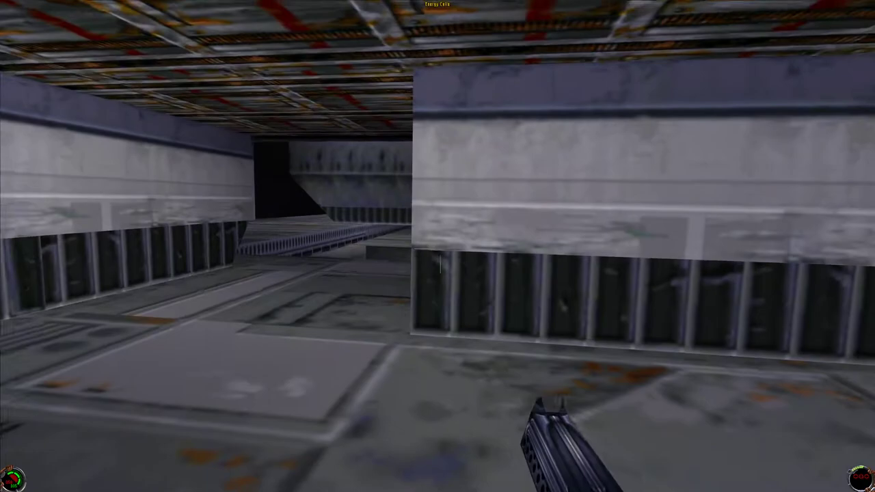
{"action": "mouse_move", "coordinate": [437, 246]}
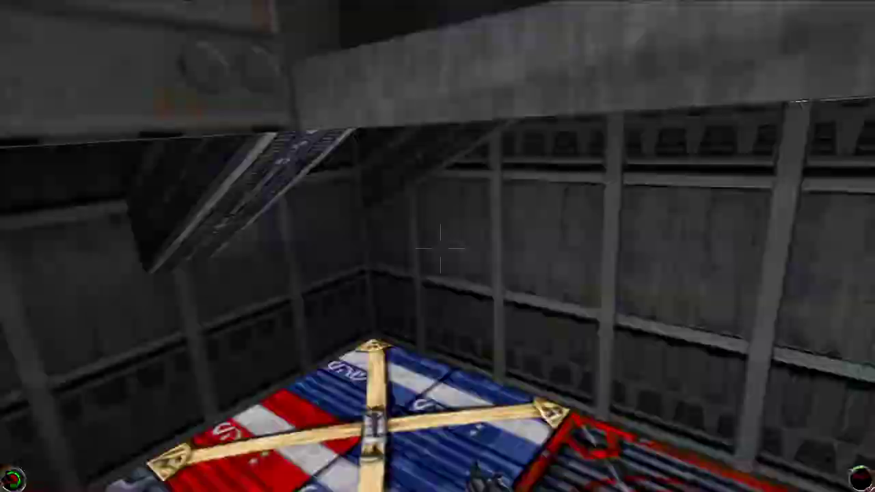
{"action": "mouse_move", "coordinate": [437, 246]}
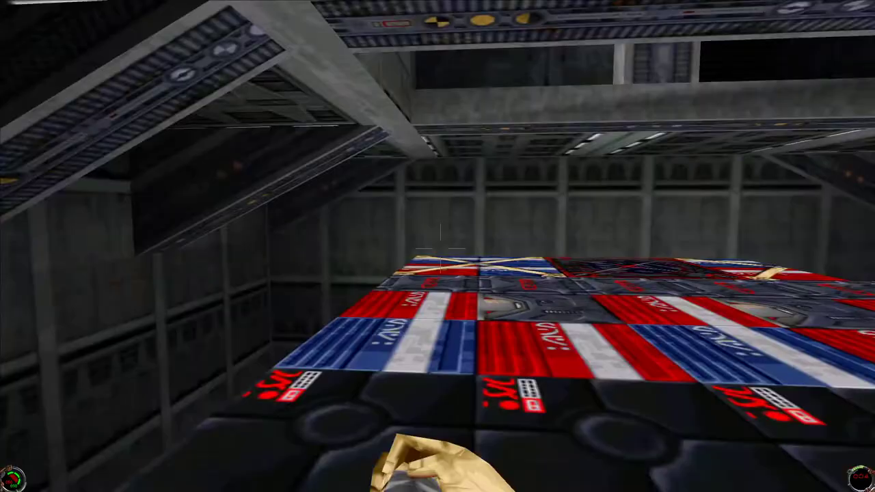
{"action": "mouse_move", "coordinate": [438, 246]}
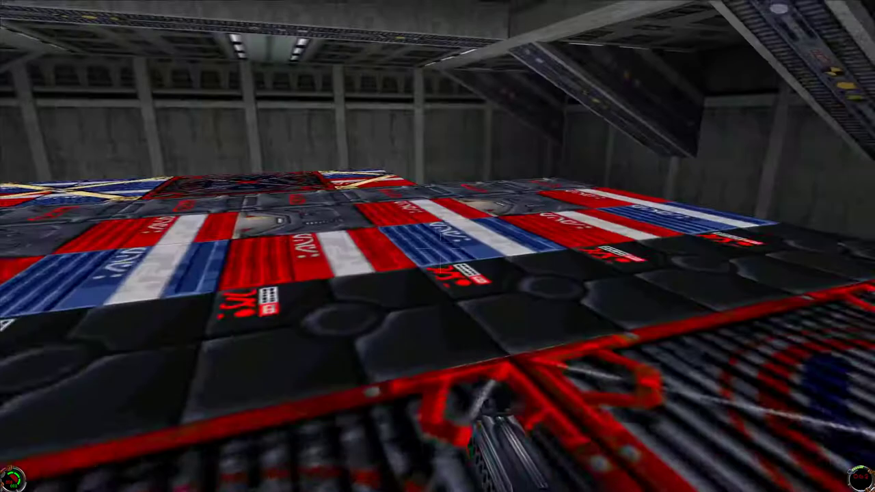
{"action": "mouse_move", "coordinate": [438, 247]}
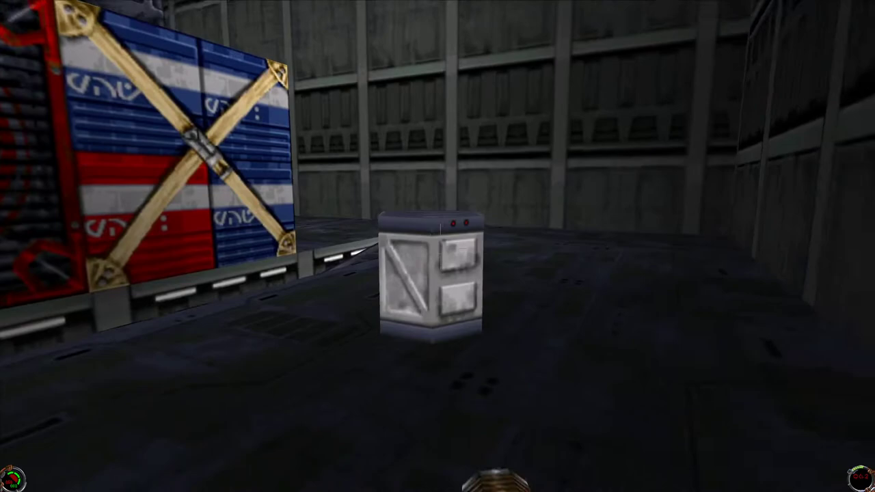
{"action": "mouse_move", "coordinate": [438, 246]}
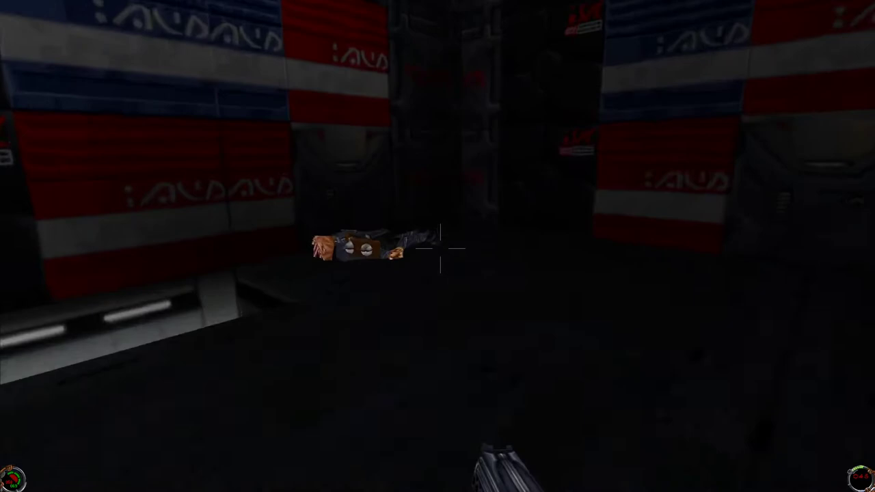
{"action": "mouse_move", "coordinate": [437, 246]}
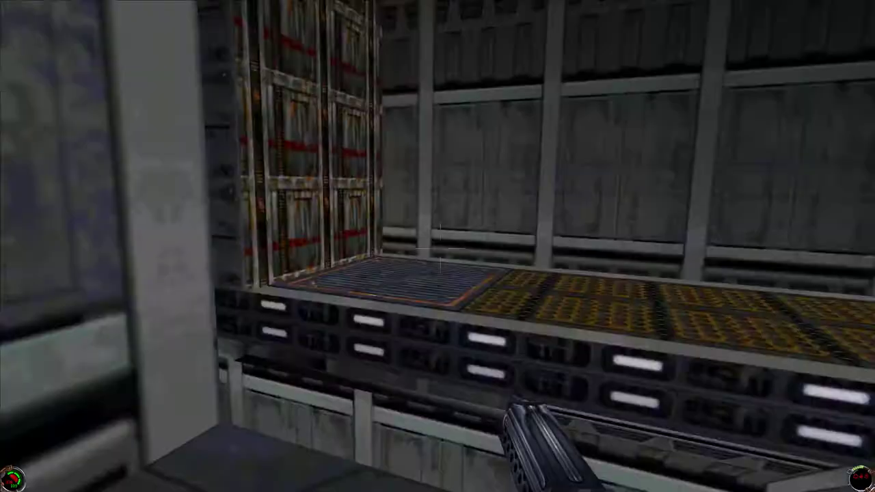
{"action": "mouse_move", "coordinate": [437, 246]}
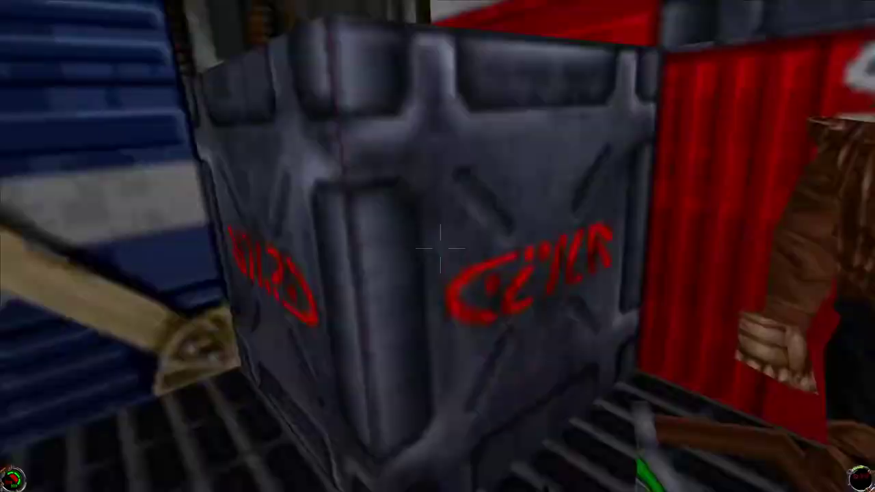
{"action": "mouse_move", "coordinate": [437, 246]}
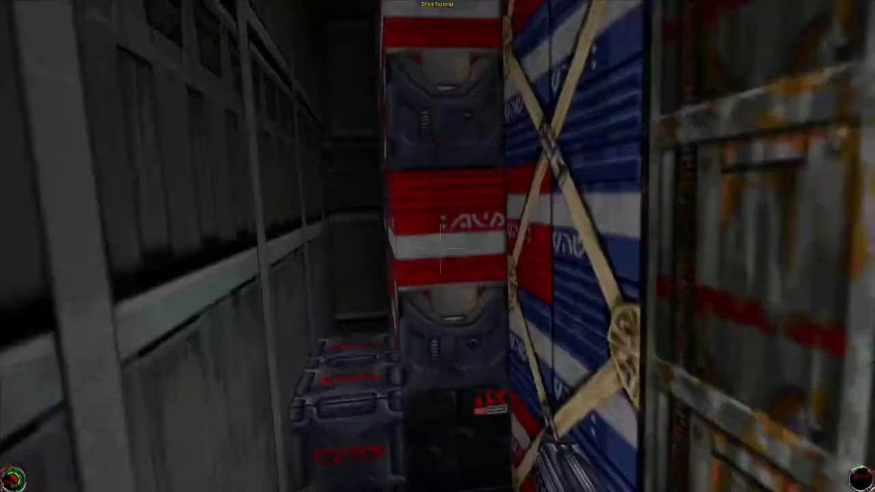
{"action": "mouse_move", "coordinate": [437, 246]}
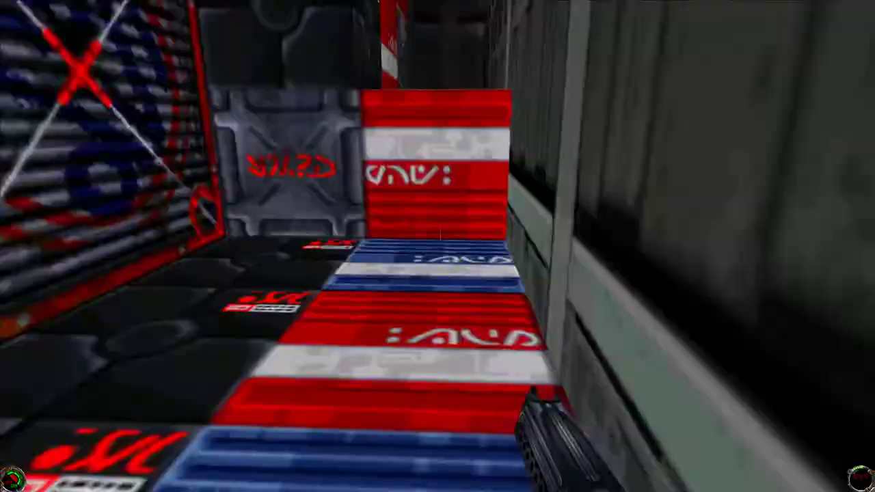
{"action": "mouse_move", "coordinate": [437, 246]}
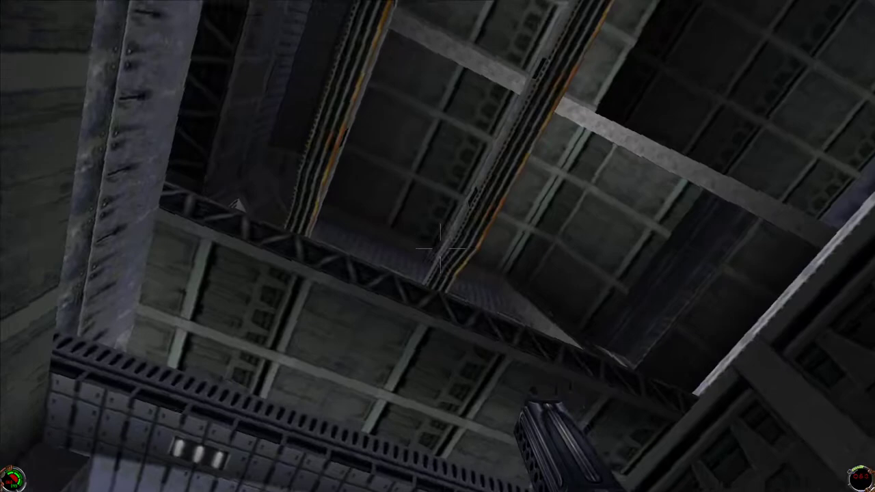
{"action": "mouse_move", "coordinate": [438, 246]}
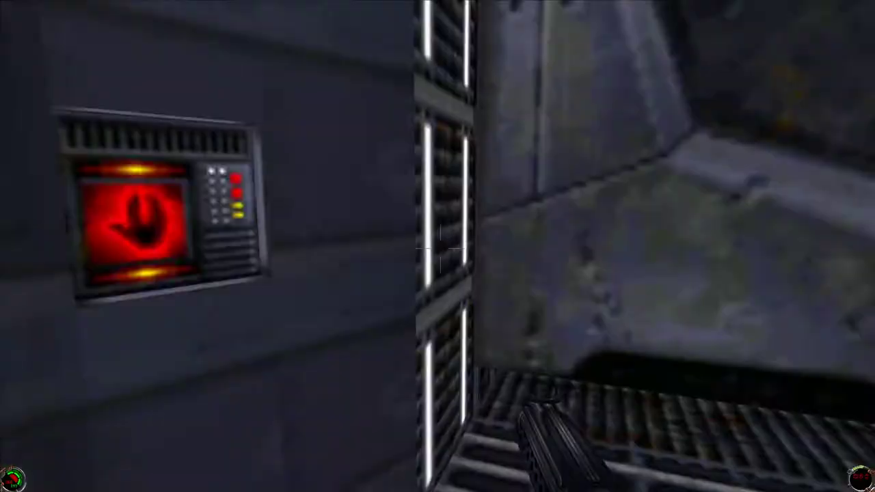
{"action": "mouse_move", "coordinate": [438, 246]}
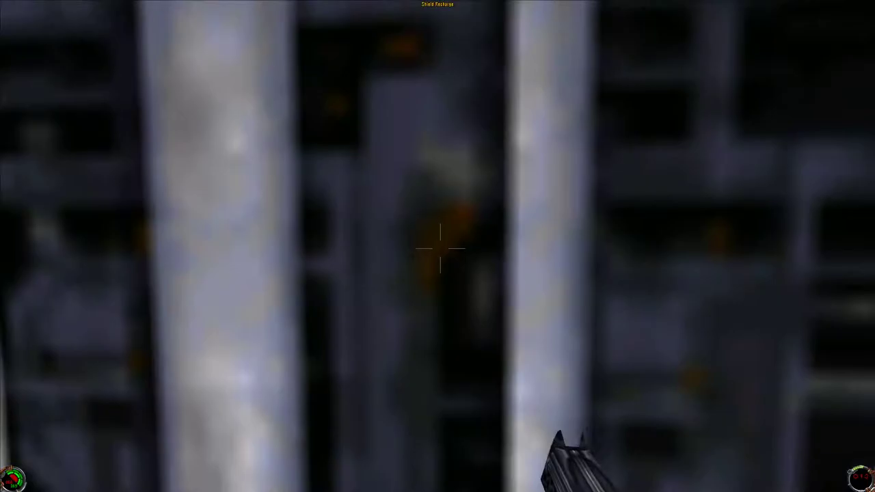
{"action": "mouse_move", "coordinate": [438, 246]}
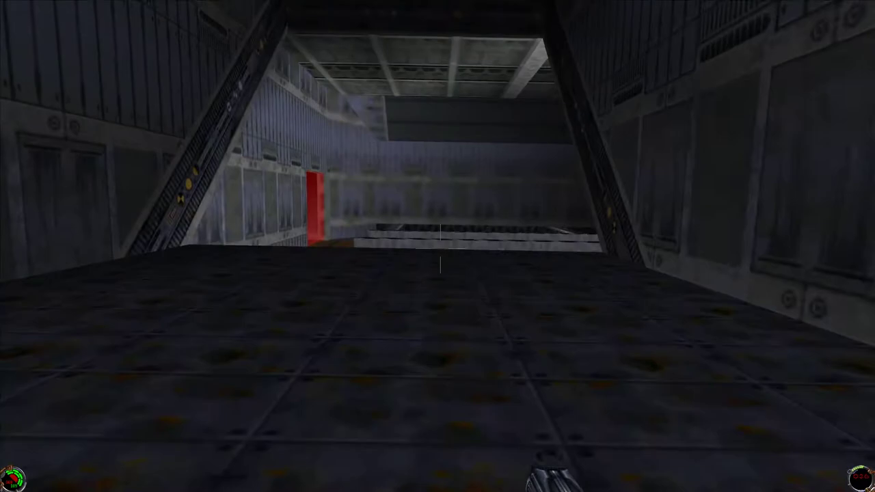
{"action": "mouse_move", "coordinate": [437, 246]}
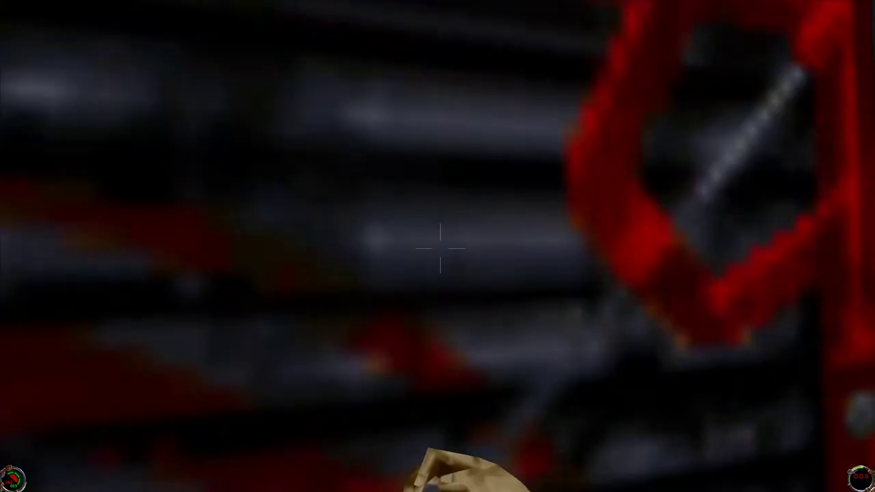
{"action": "mouse_move", "coordinate": [438, 246]}
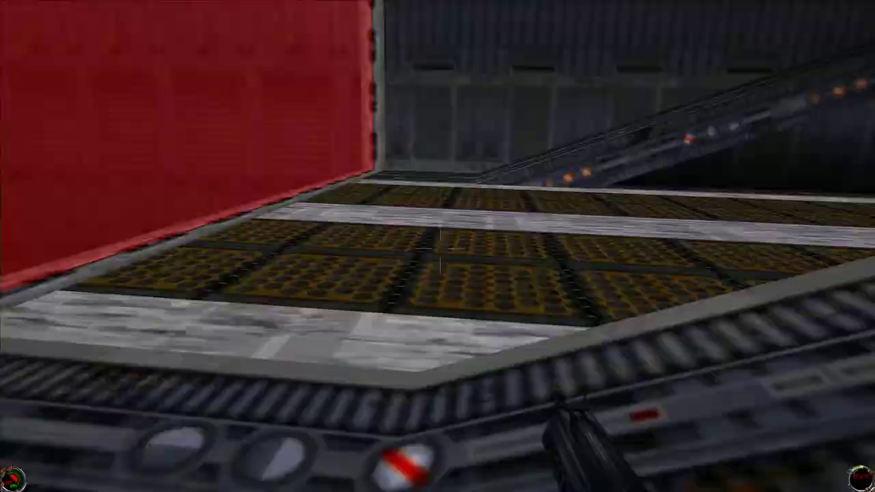
{"action": "mouse_move", "coordinate": [438, 246]}
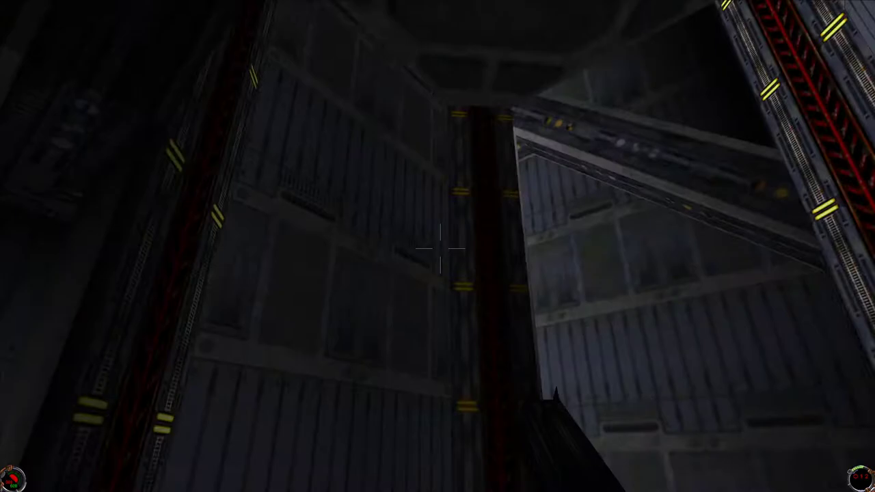
{"action": "mouse_move", "coordinate": [437, 246]}
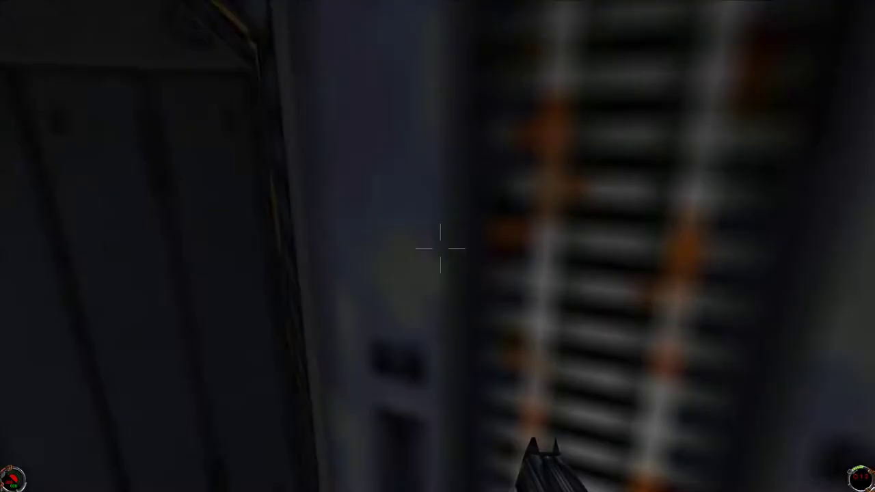
{"action": "mouse_move", "coordinate": [437, 246]}
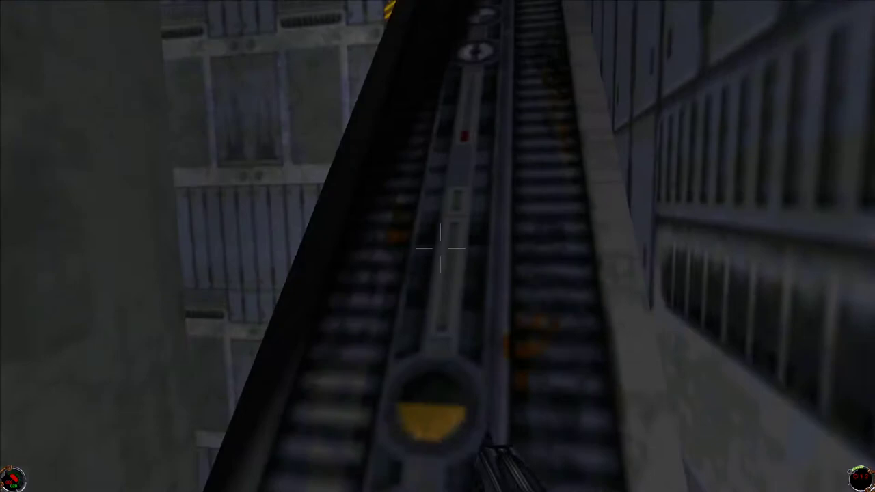
{"action": "mouse_move", "coordinate": [438, 246]}
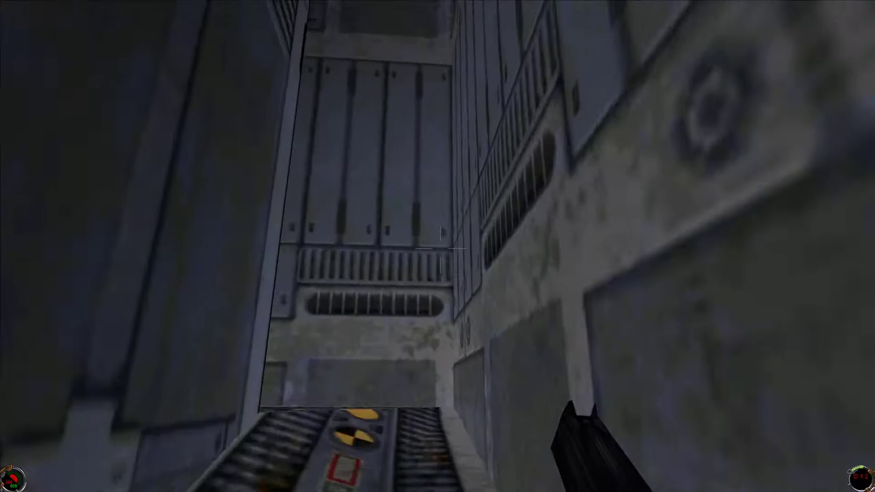
{"action": "mouse_move", "coordinate": [438, 246]}
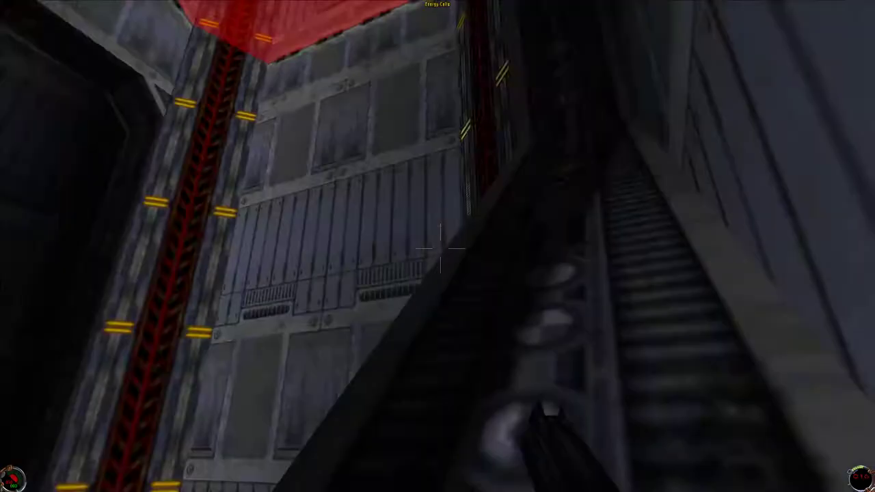
{"action": "mouse_move", "coordinate": [438, 246]}
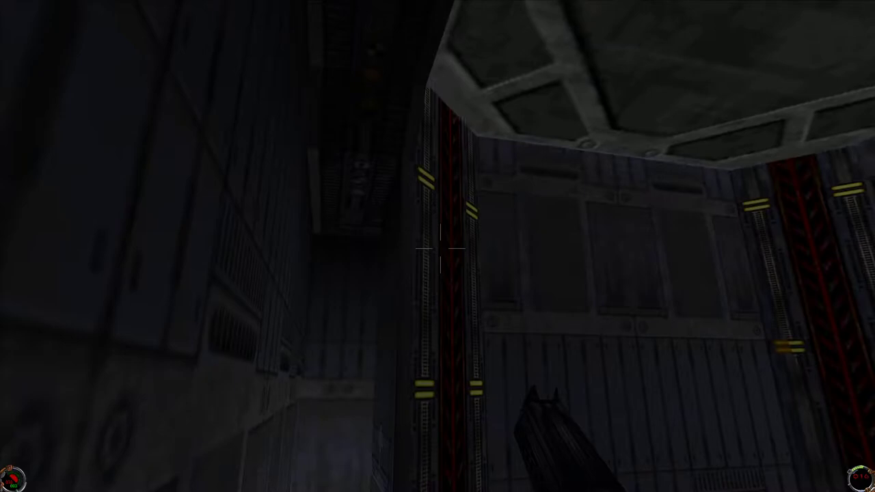
{"action": "mouse_move", "coordinate": [437, 246]}
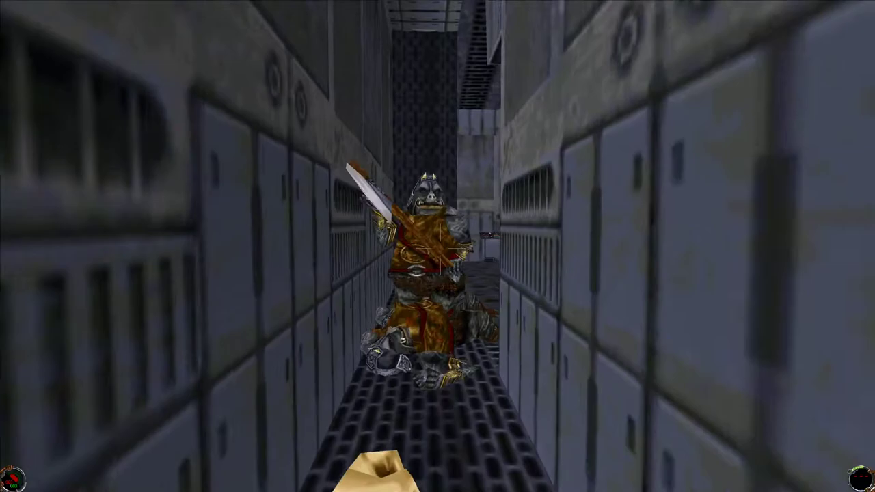
Advance on the blade-wielding enemy in the narrow corridor to engage it with fists.
{"action": "key", "text": "W"}
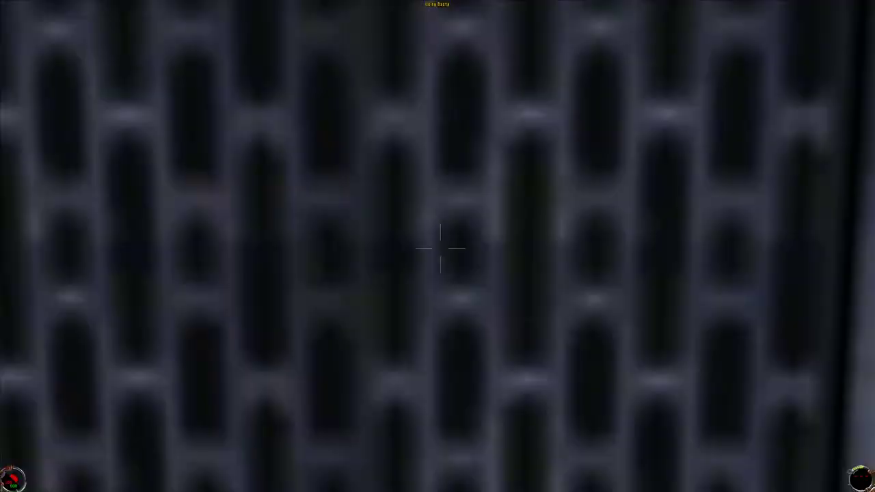
{"action": "mouse_move", "coordinate": [437, 246]}
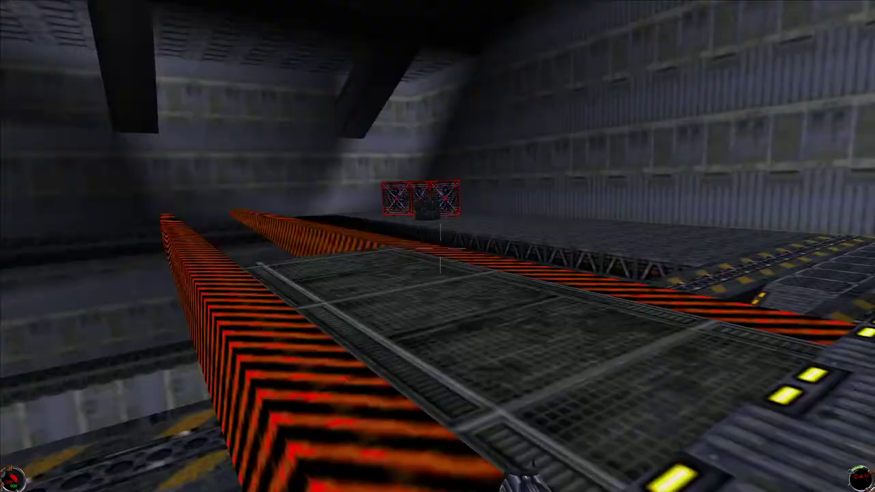
{"action": "mouse_move", "coordinate": [437, 246]}
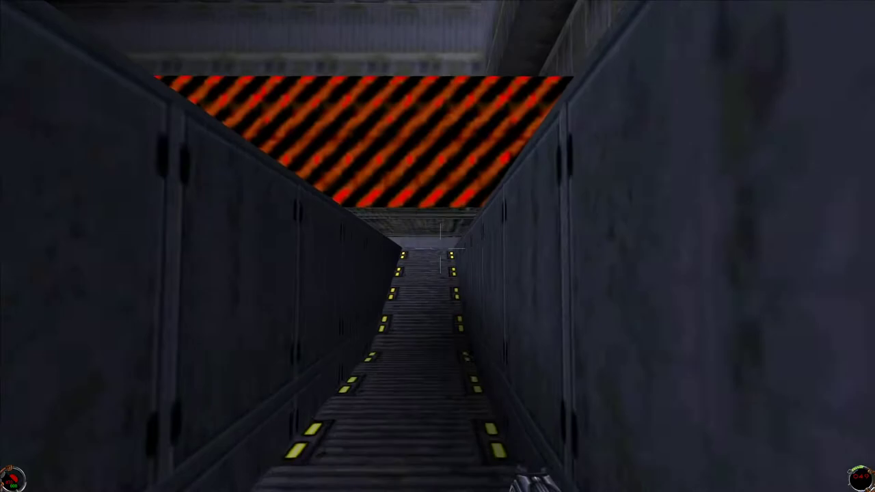
{"action": "mouse_move", "coordinate": [438, 246]}
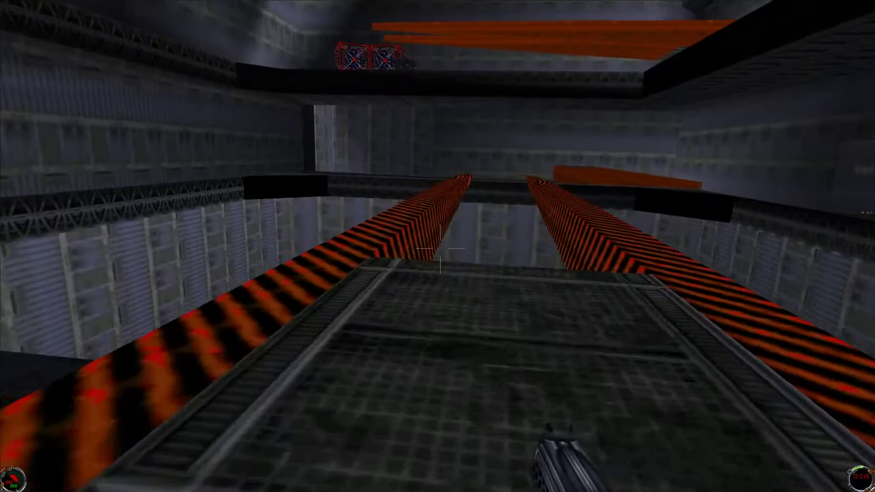
{"action": "mouse_move", "coordinate": [437, 246]}
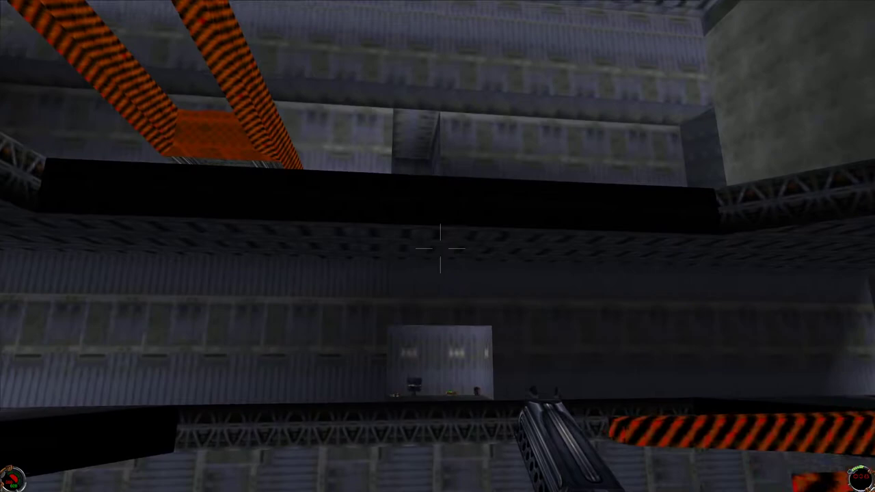
{"action": "mouse_move", "coordinate": [438, 246]}
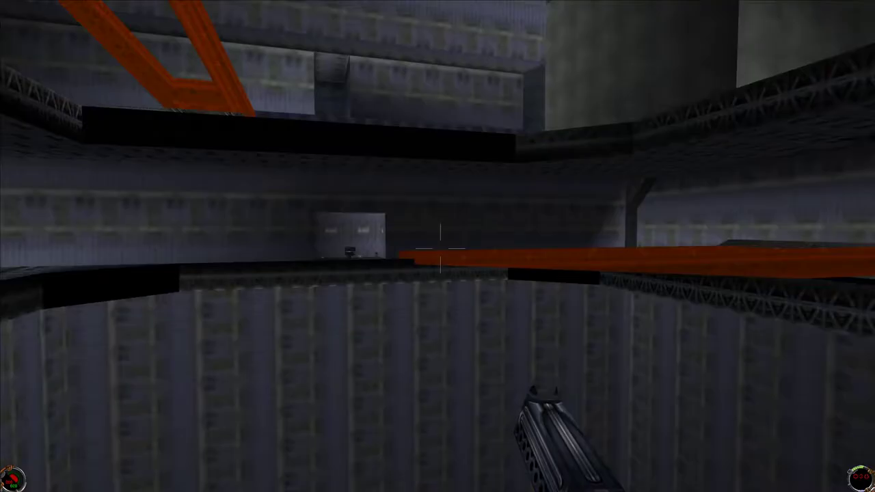
{"action": "mouse_move", "coordinate": [437, 246]}
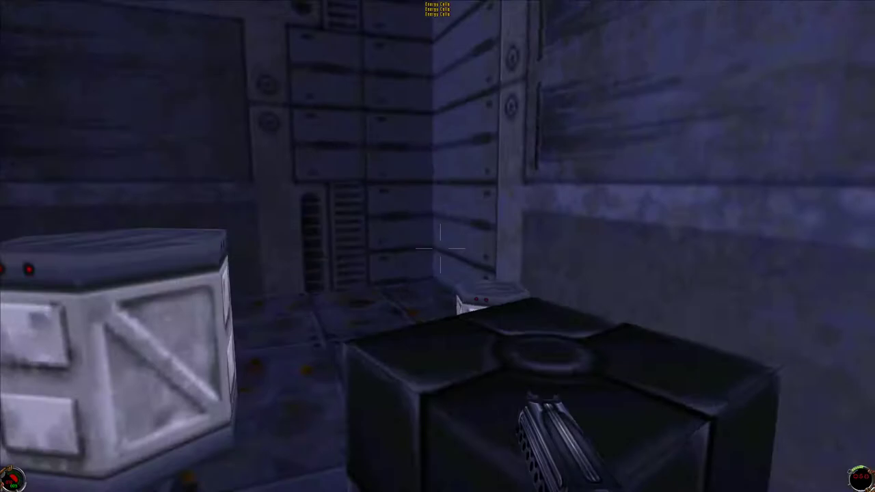
Jump from the crates in the storage nook onto the rust-stained upper ledge.
{"action": "left_click", "coordinate": [438, 246]}
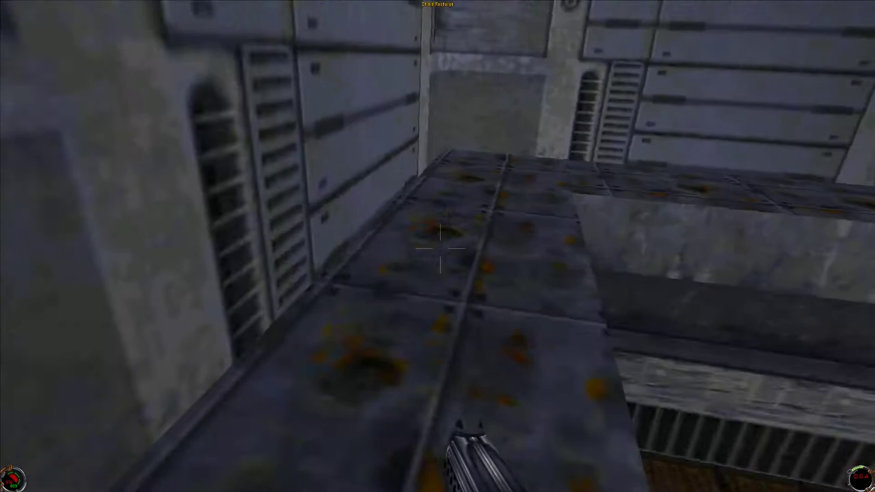
{"action": "mouse_move", "coordinate": [438, 246]}
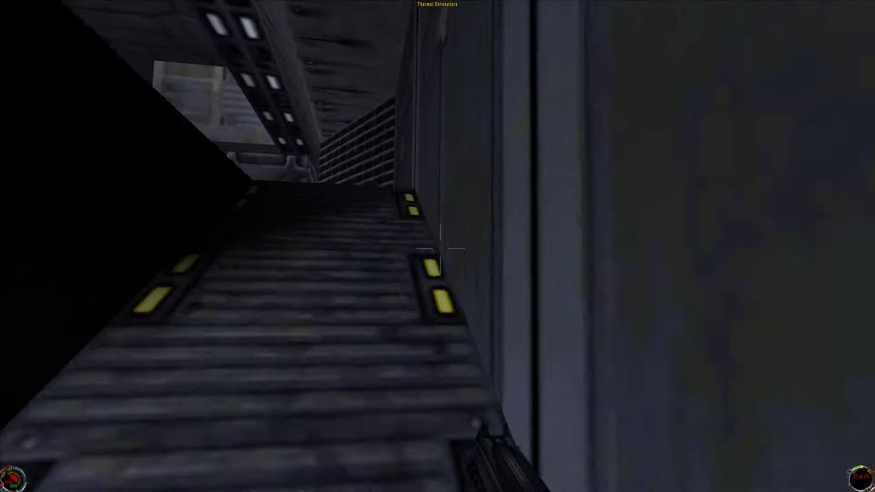
{"action": "mouse_move", "coordinate": [438, 246]}
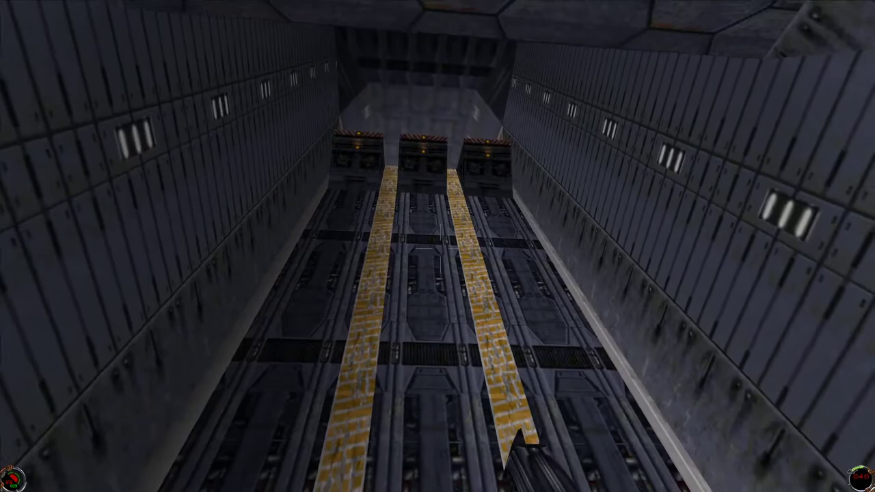
{"action": "mouse_move", "coordinate": [437, 246]}
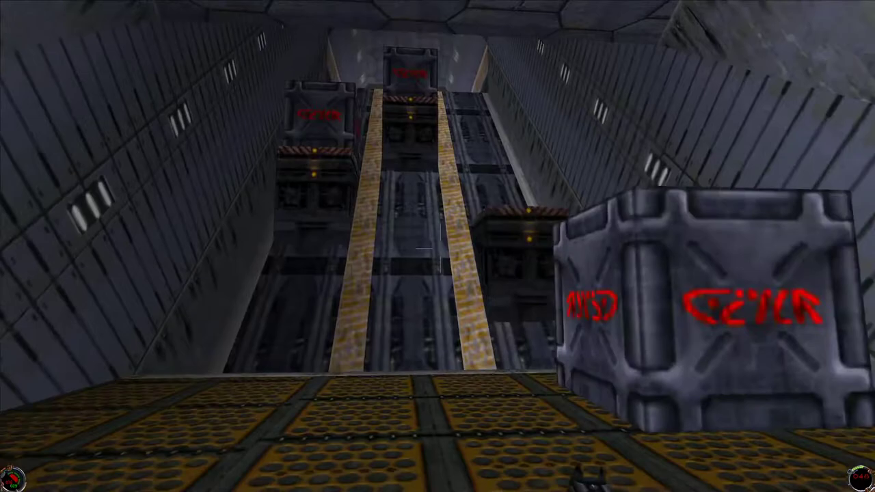
{"action": "mouse_move", "coordinate": [438, 246]}
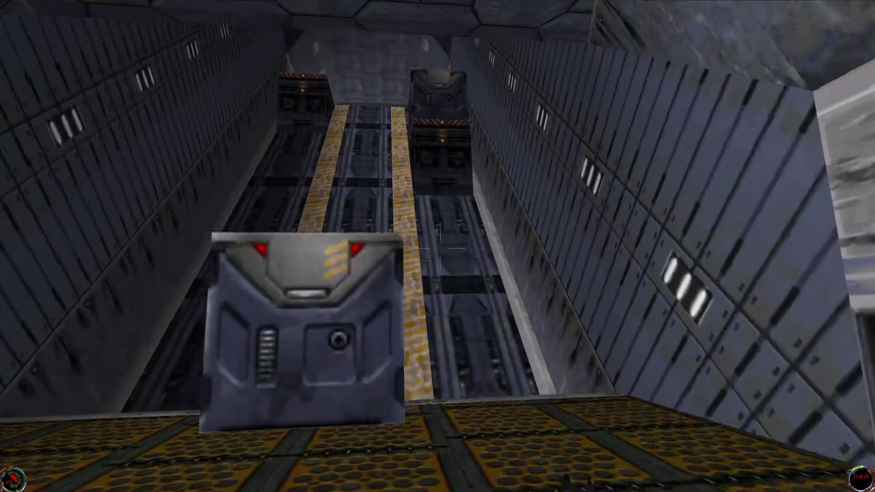
{"action": "mouse_move", "coordinate": [437, 246]}
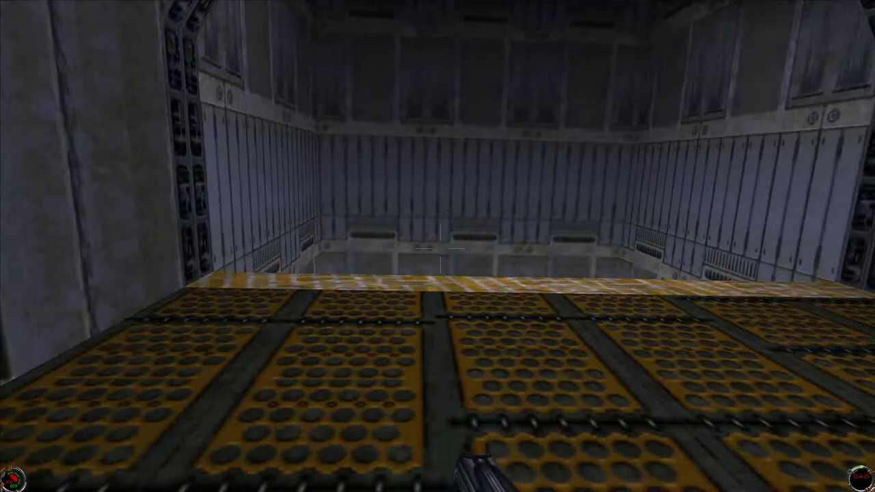
{"action": "mouse_move", "coordinate": [438, 246]}
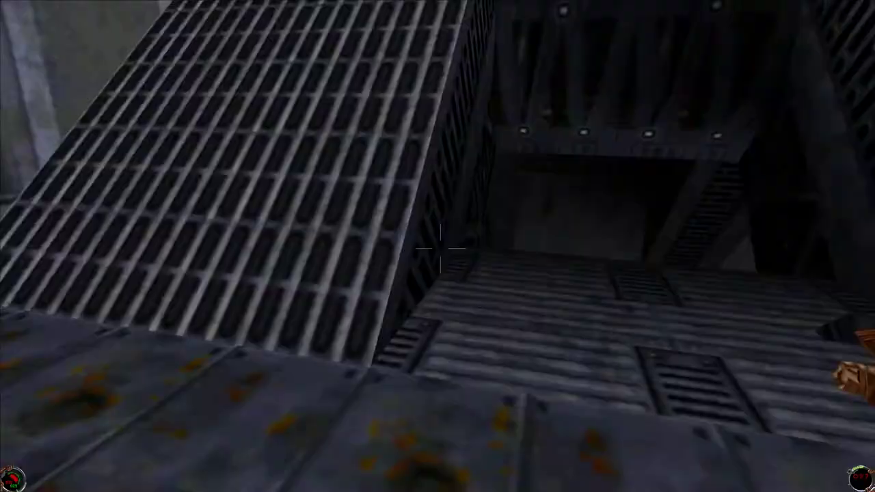
{"action": "mouse_move", "coordinate": [437, 247]}
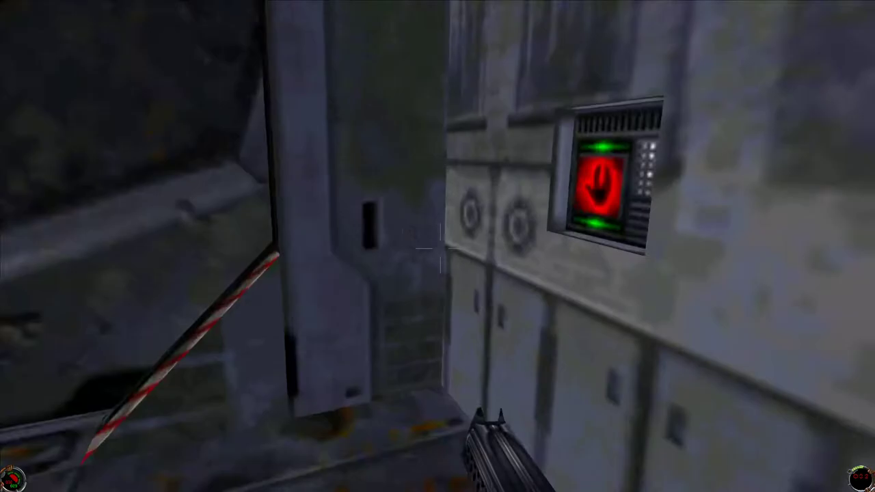
{"action": "mouse_move", "coordinate": [438, 246]}
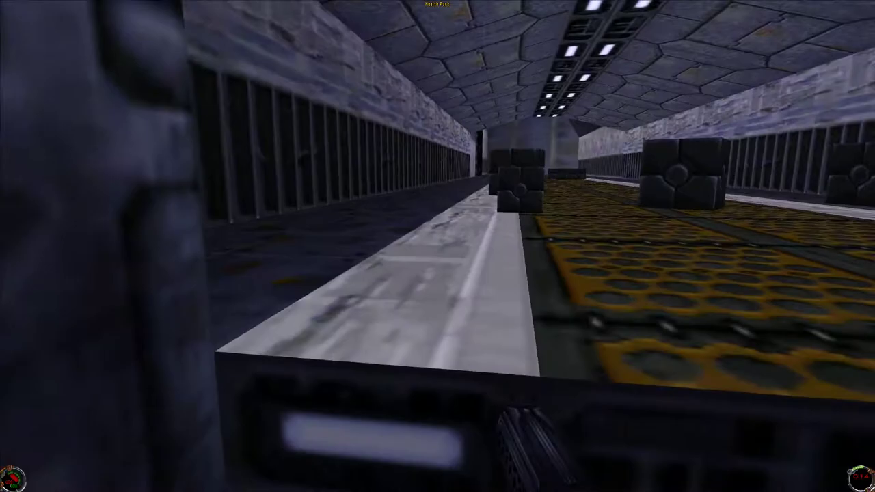
{"action": "mouse_move", "coordinate": [437, 246]}
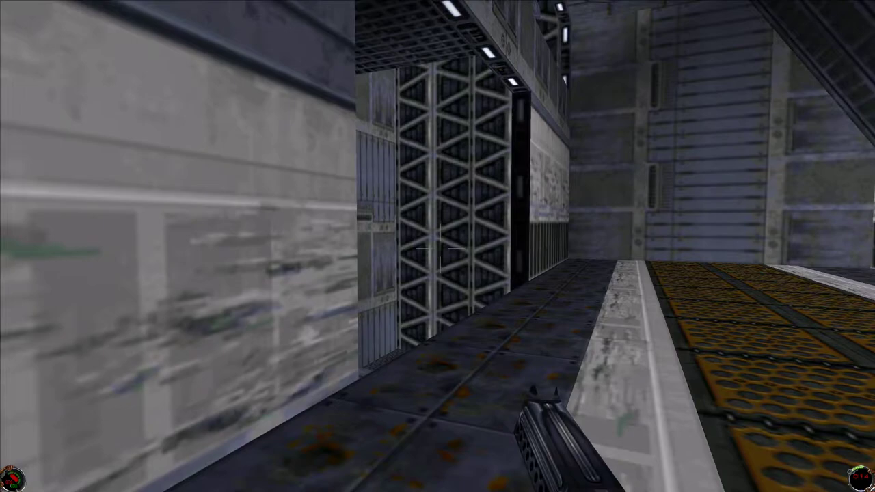
{"action": "mouse_move", "coordinate": [437, 246]}
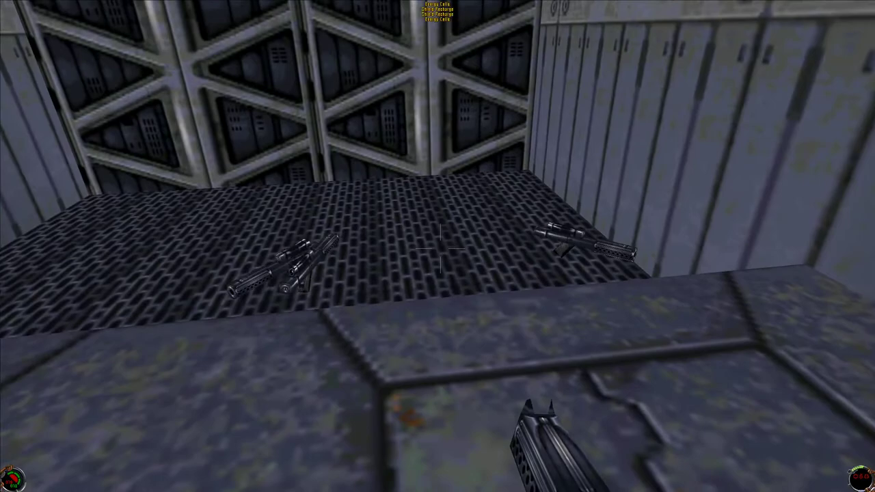
{"action": "mouse_move", "coordinate": [437, 246]}
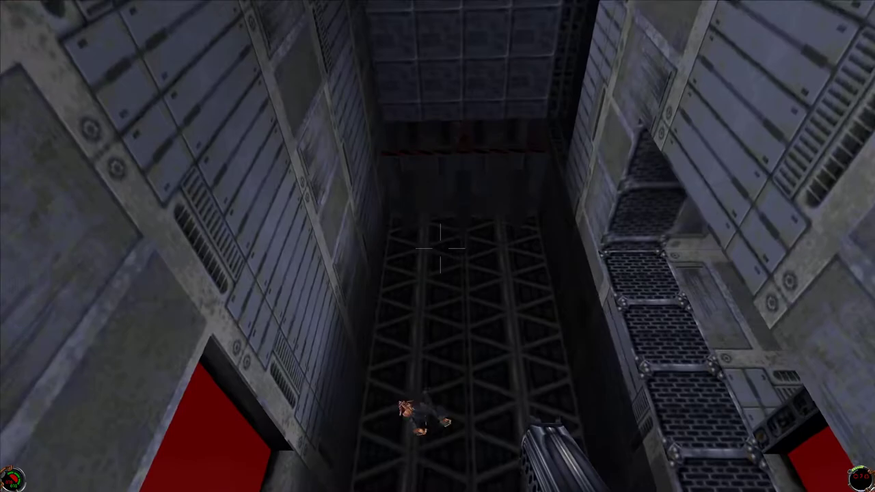
{"action": "mouse_move", "coordinate": [438, 246]}
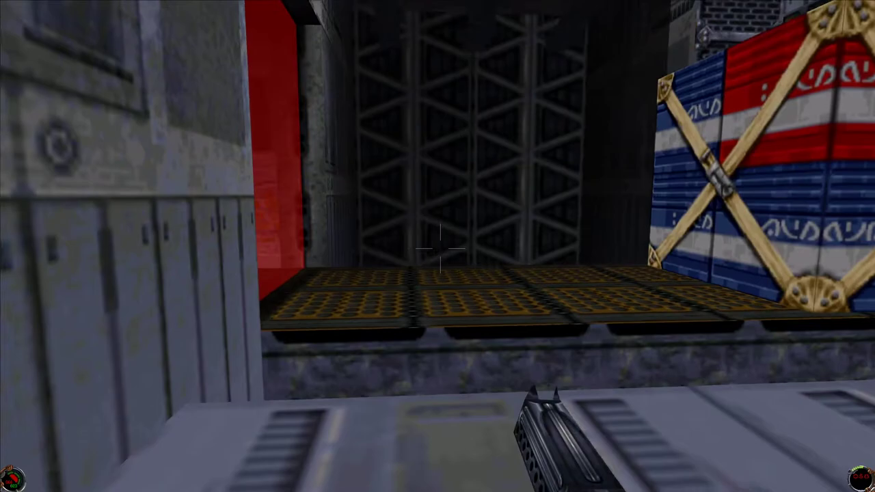
{"action": "mouse_move", "coordinate": [437, 246]}
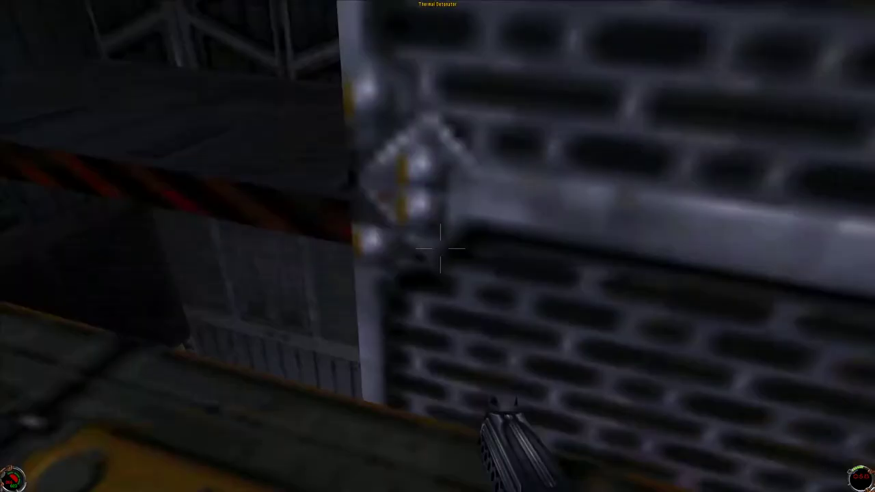
{"action": "mouse_move", "coordinate": [438, 246]}
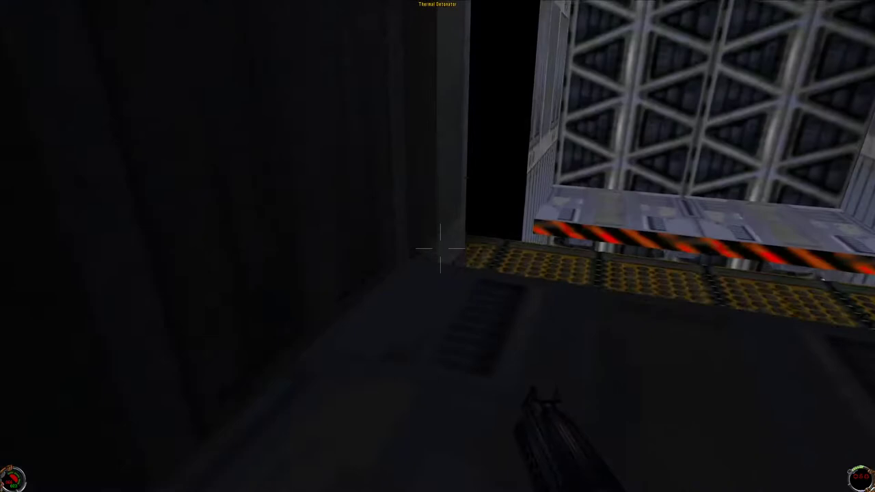
{"action": "mouse_move", "coordinate": [437, 246]}
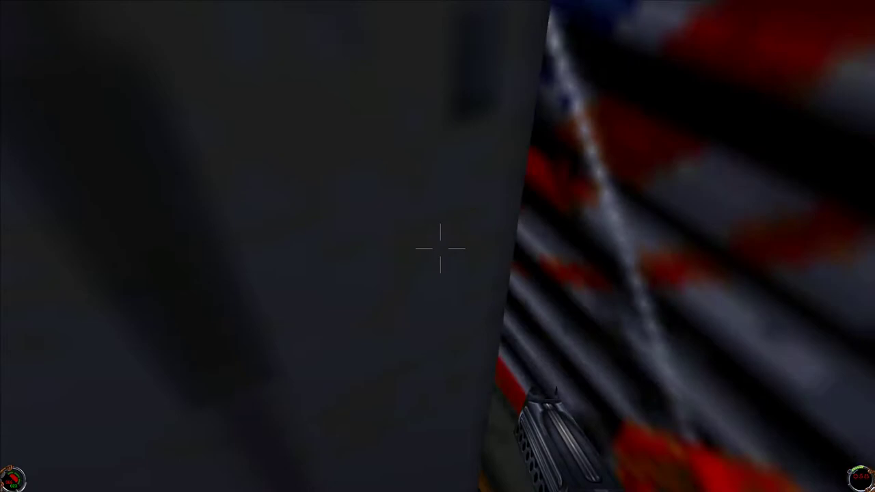
{"action": "mouse_move", "coordinate": [437, 246]}
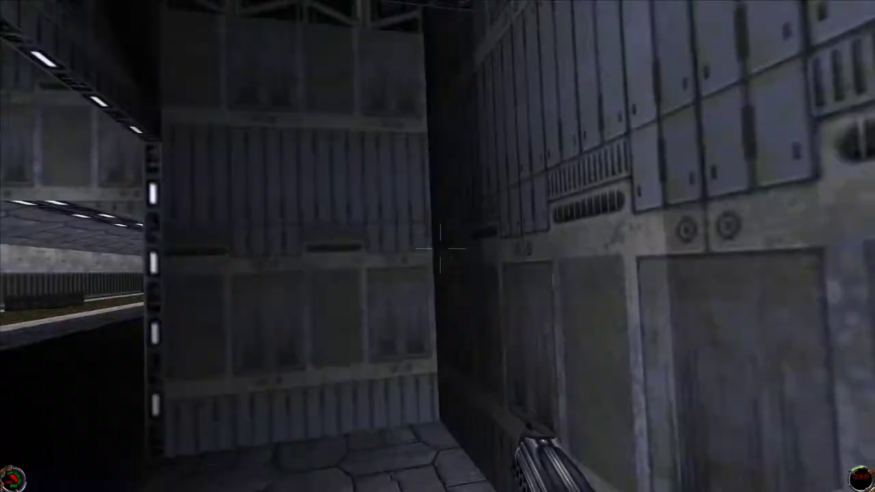
{"action": "mouse_move", "coordinate": [437, 246]}
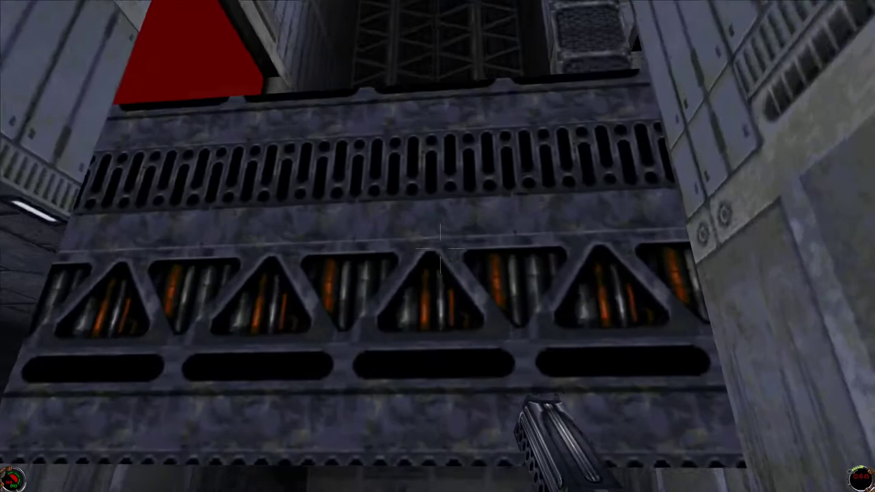
{"action": "mouse_move", "coordinate": [438, 246]}
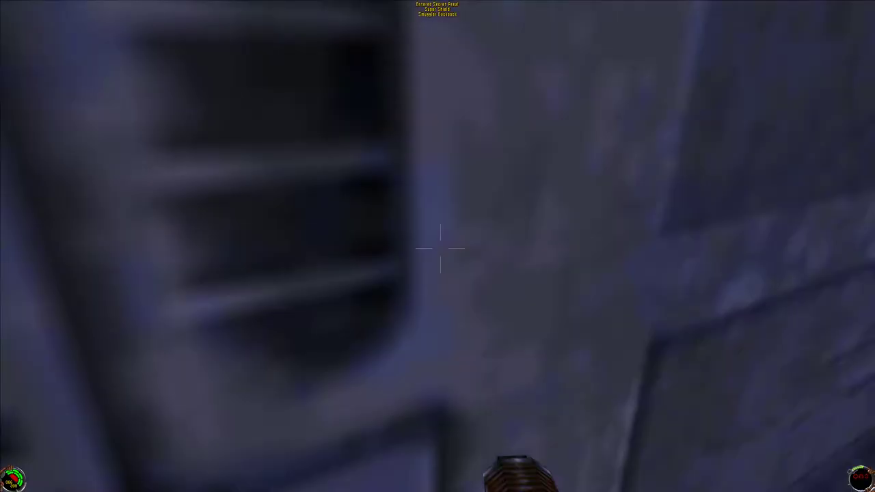
{"action": "mouse_move", "coordinate": [437, 246]}
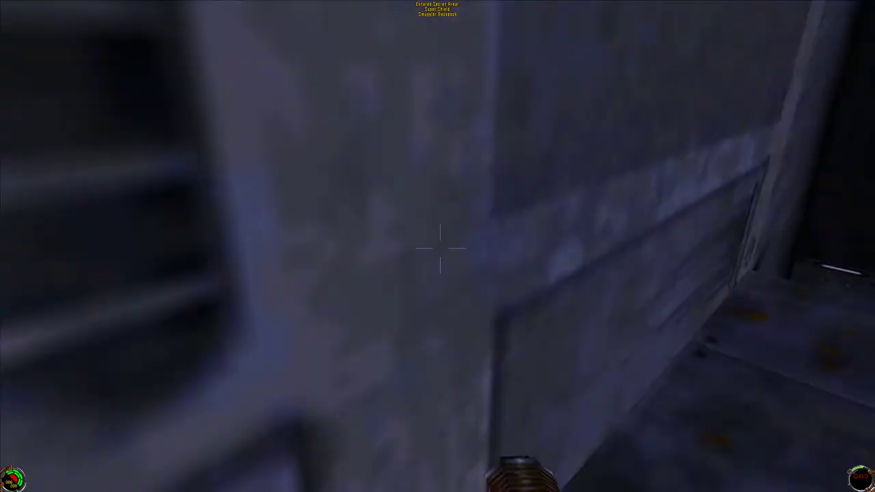
{"action": "mouse_move", "coordinate": [438, 246]}
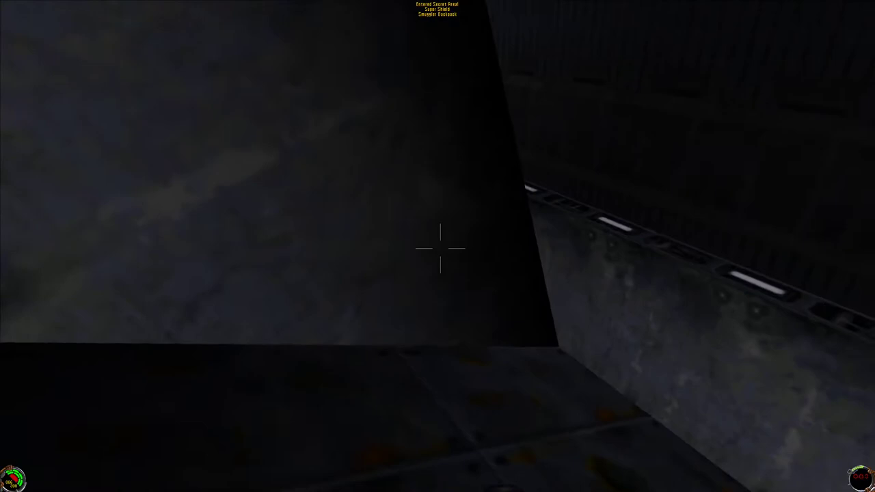
{"action": "mouse_move", "coordinate": [438, 246]}
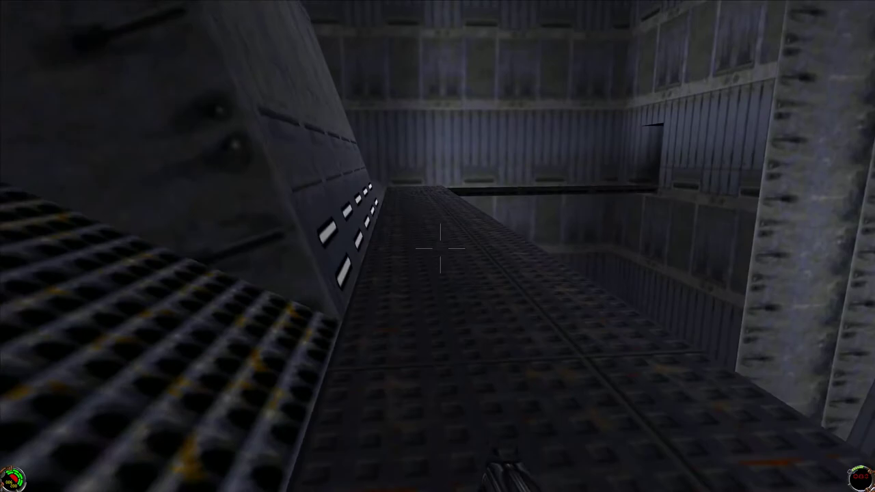